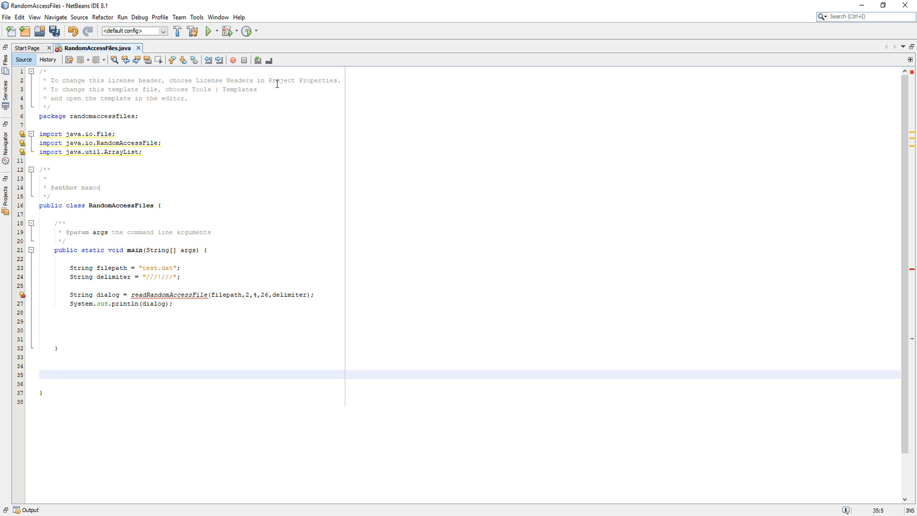
- Select the alphabet and xoxo lines of test.dat in Notepad, then return to NetBeans
click(54, 374)
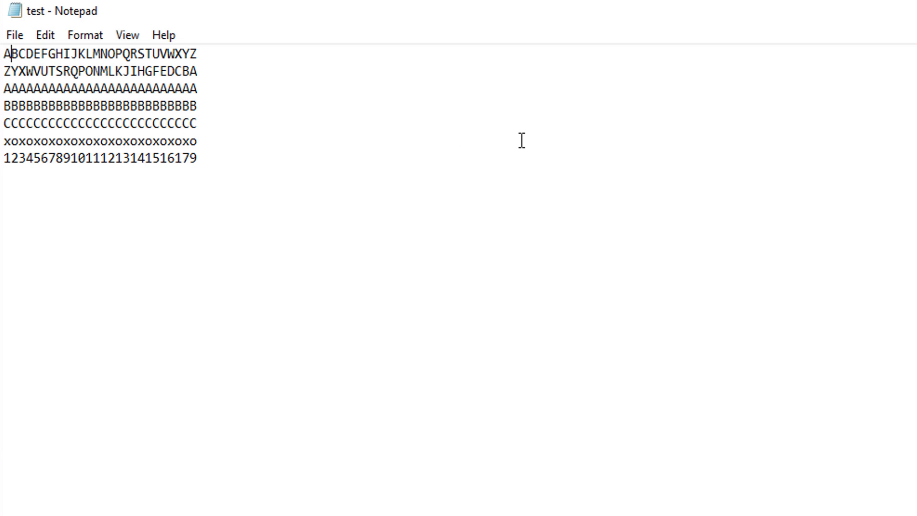
mouse_move(596, 147)
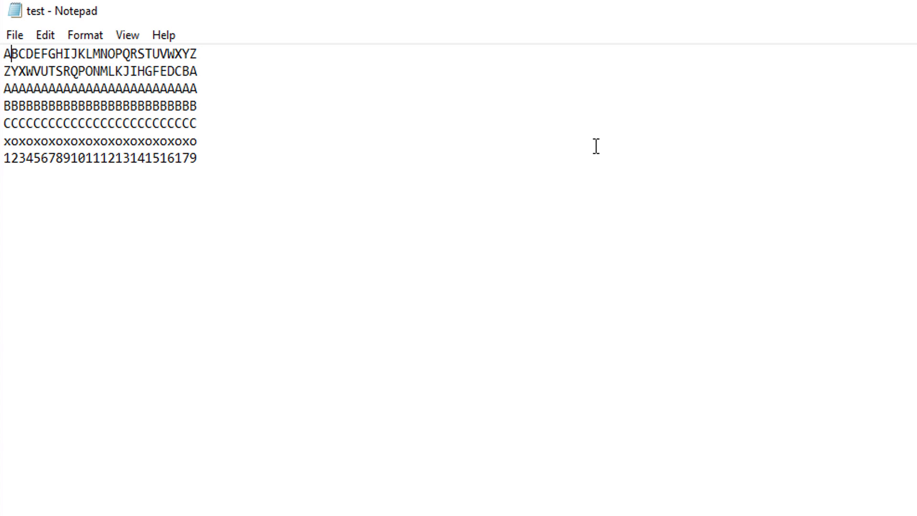
click(197, 123)
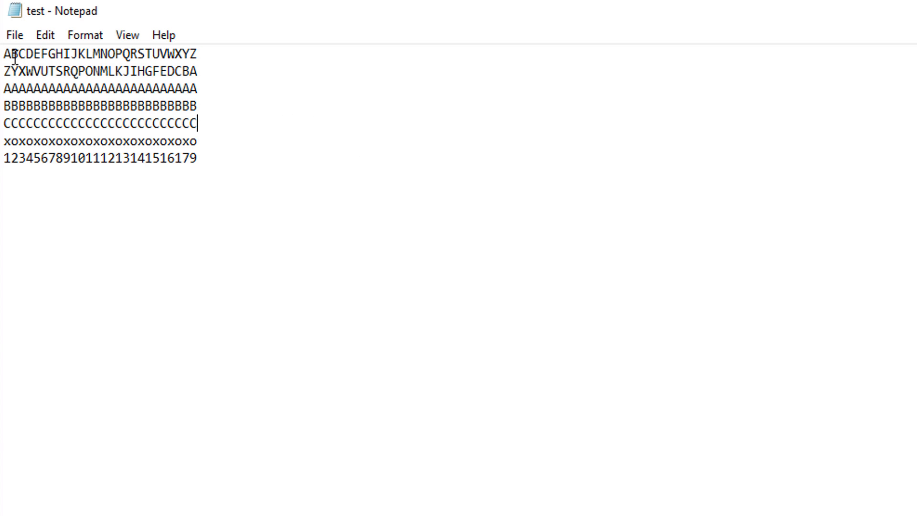
triple_click(100, 141)
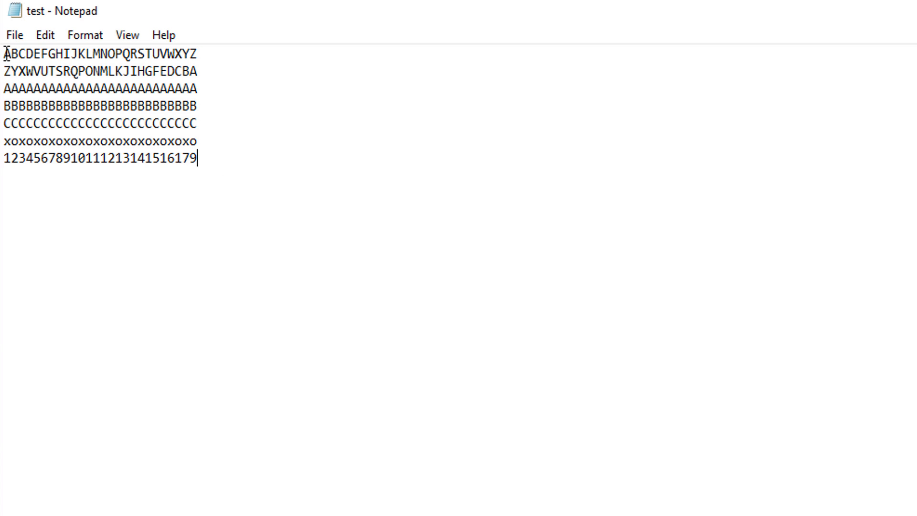
triple_click(100, 71)
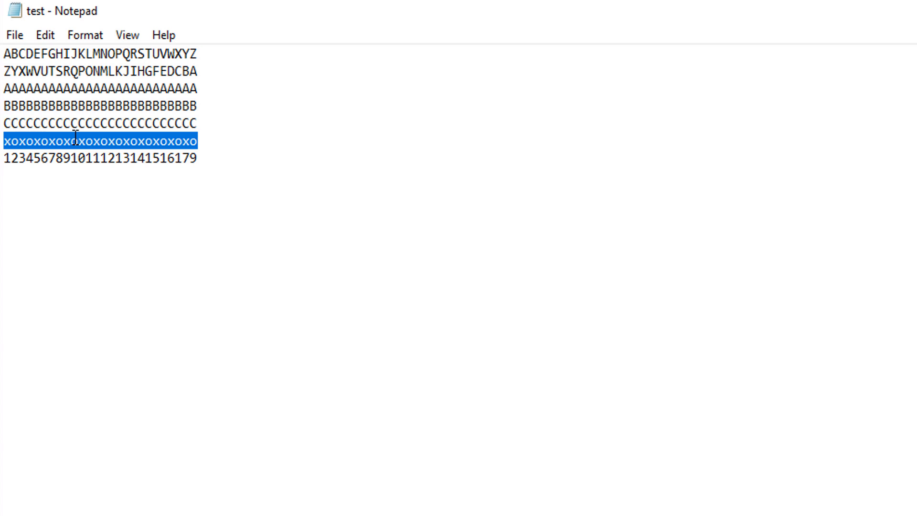
click(6, 54)
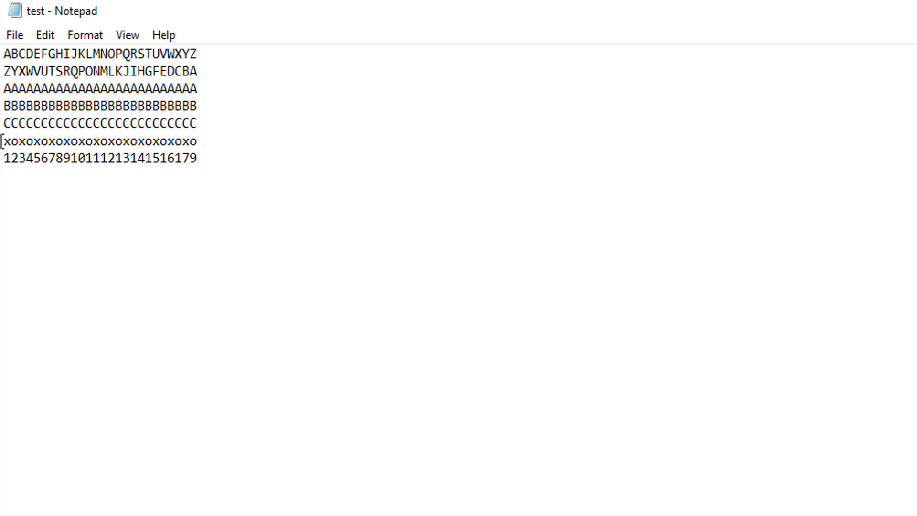
triple_click(99, 140)
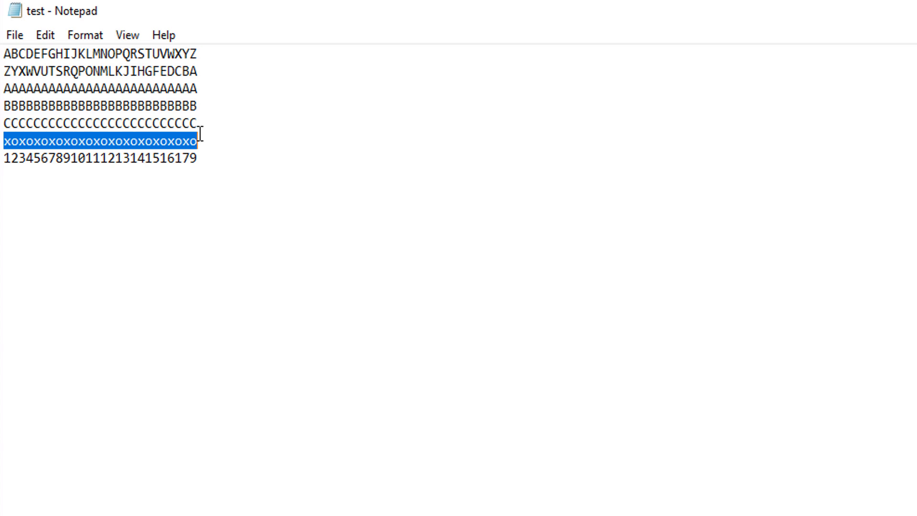
mouse_move(247, 125)
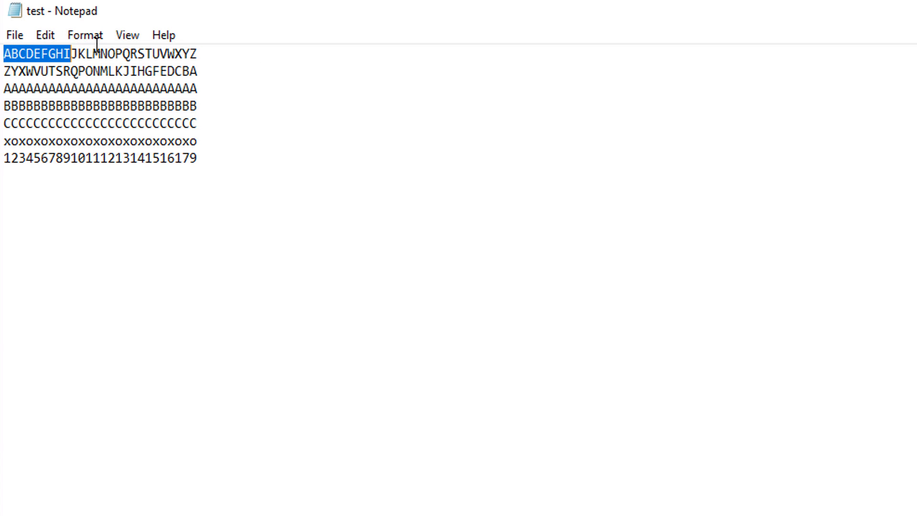
click(200, 54)
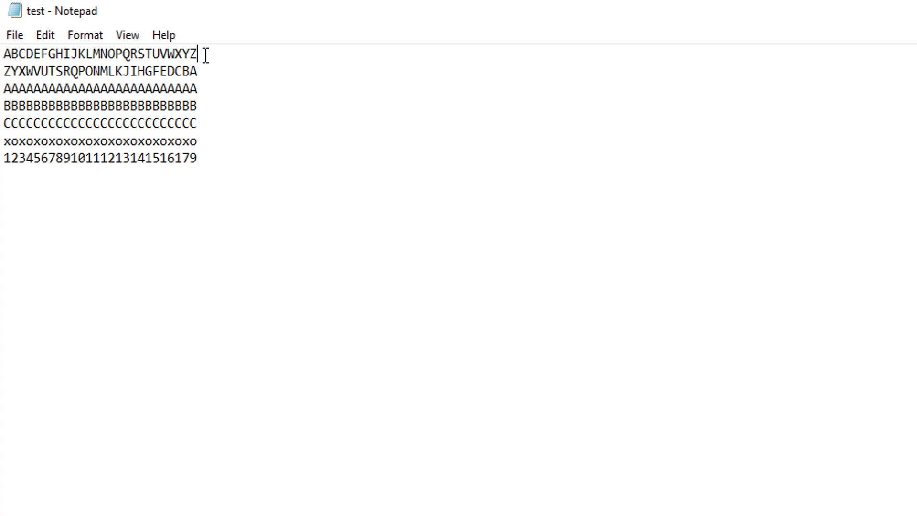
click(5, 53)
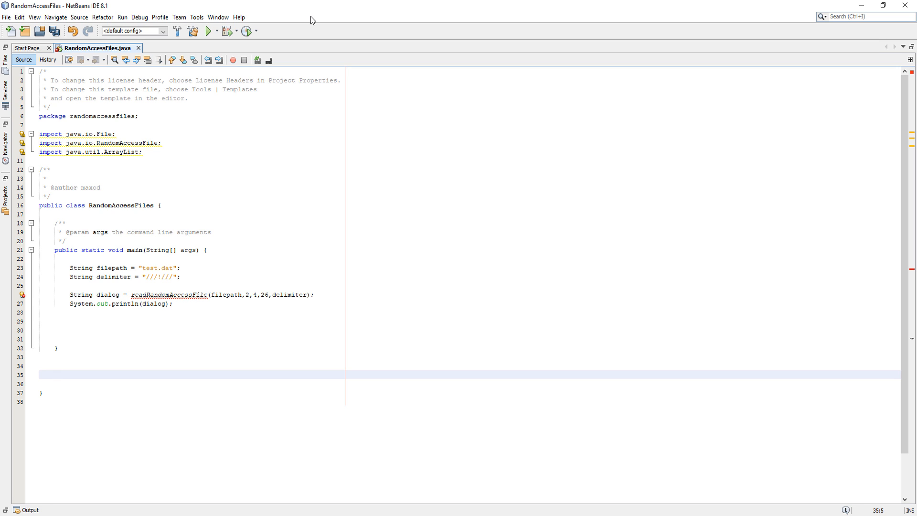
click(55, 375)
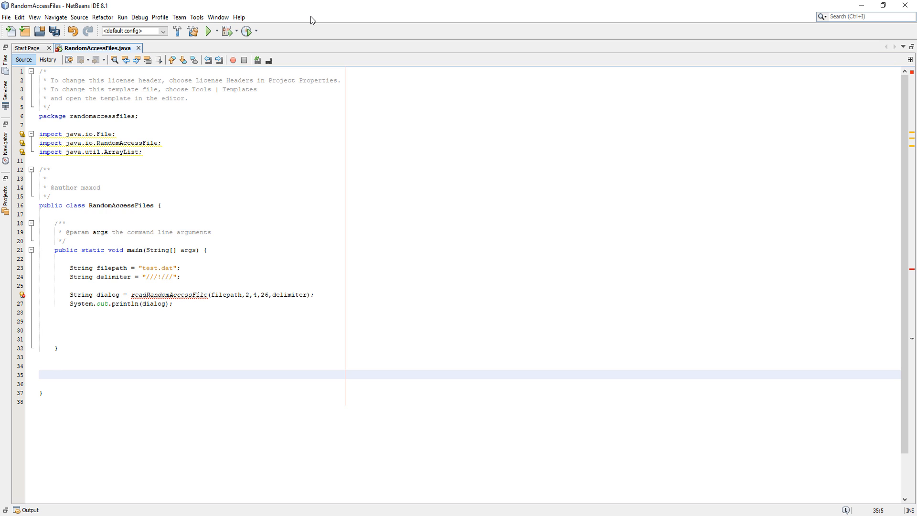
mouse_move(248, 120)
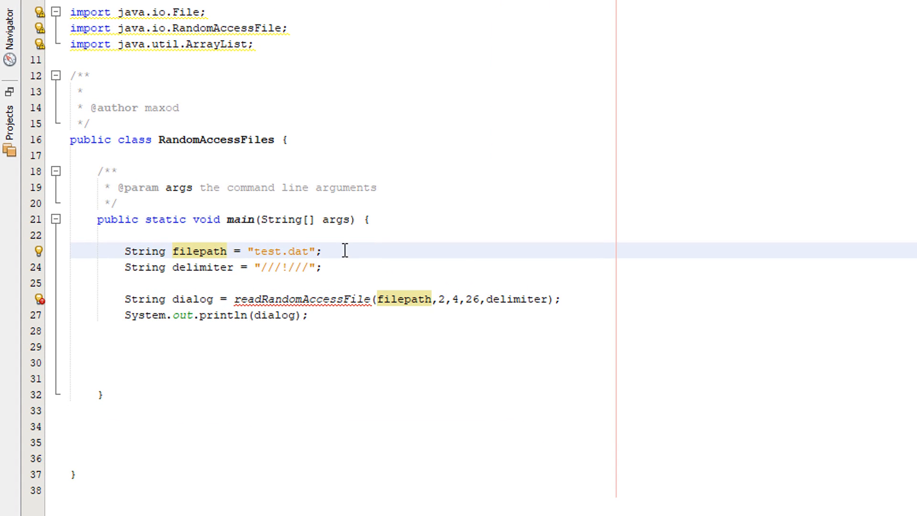
click(133, 267)
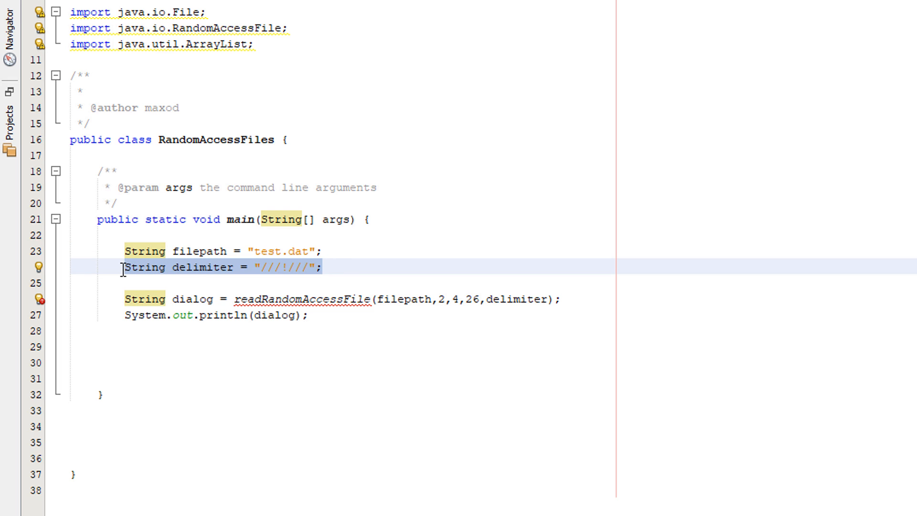
mouse_move(552, 279)
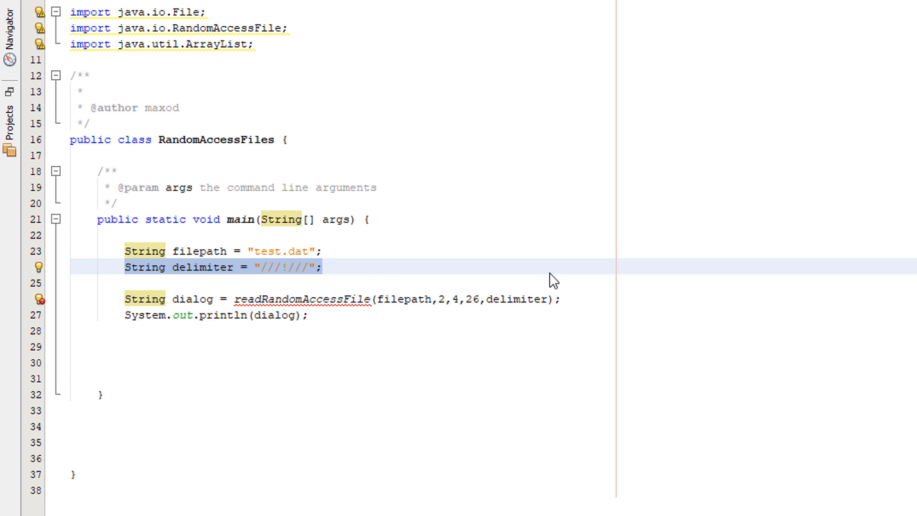
click(125, 346)
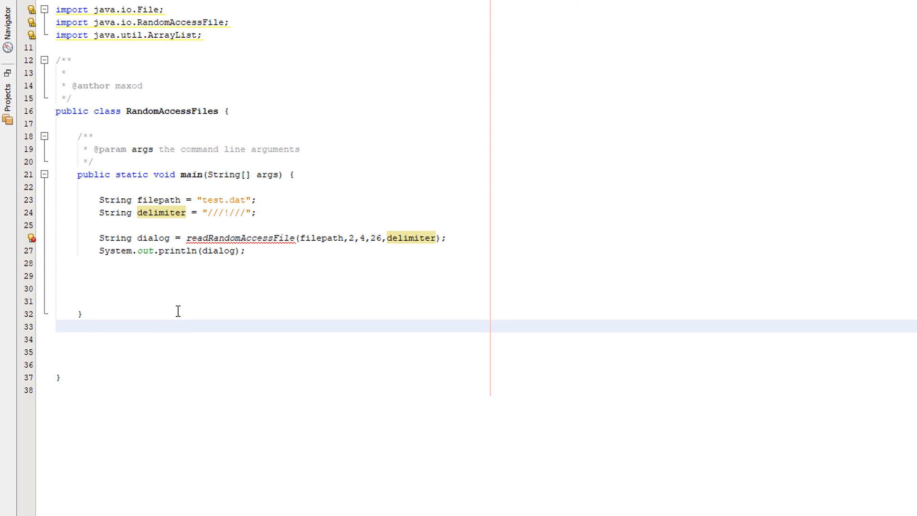
- Declare public static String readRandomAccessFile(filepath, lineStart, lineEnd, charsPerLine, delimiter) with an empty body
text(public static String readRandomAccessFile(String filepath, int lineStart, int lineEnd, int charsPerLine,String delimiter))
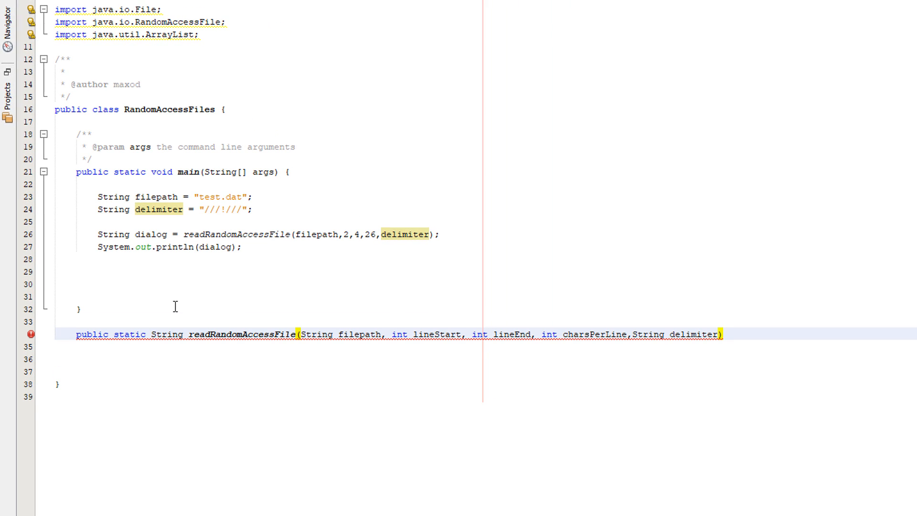
key(enter)
text({)
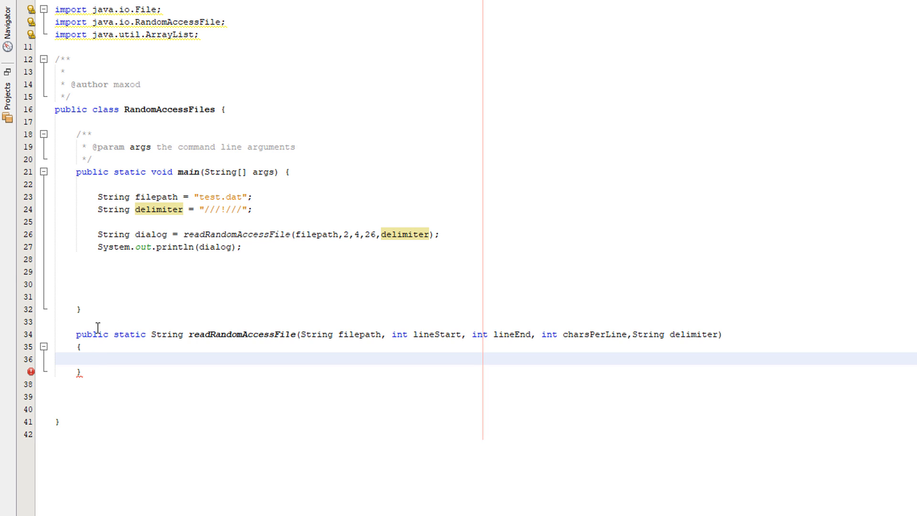
click(190, 334)
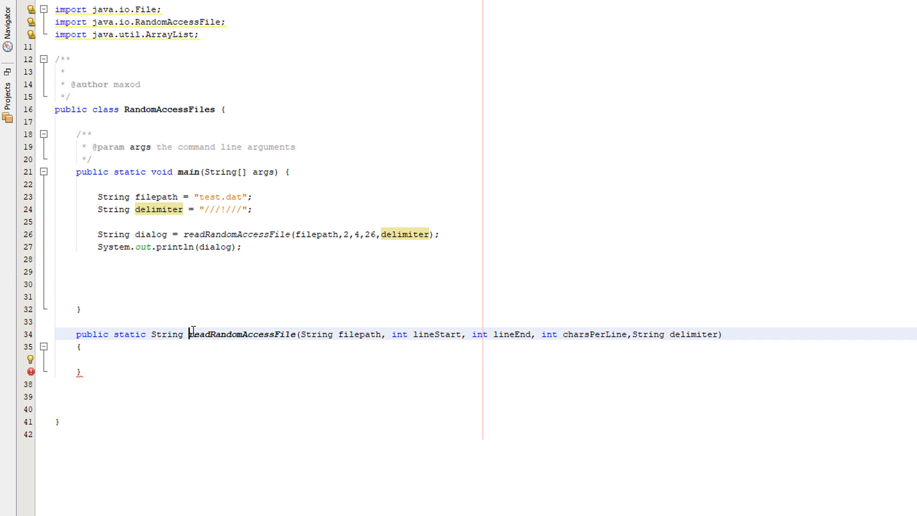
double_click(339, 334)
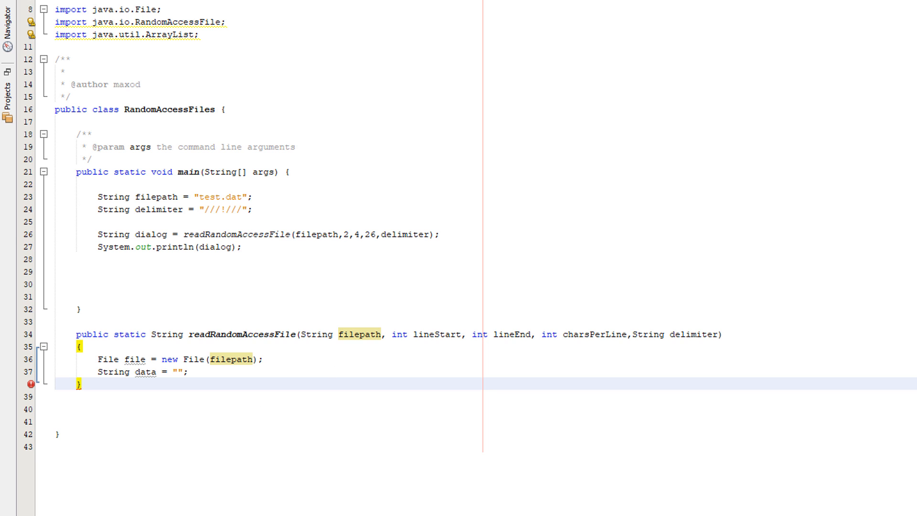
mouse_move(153, 386)
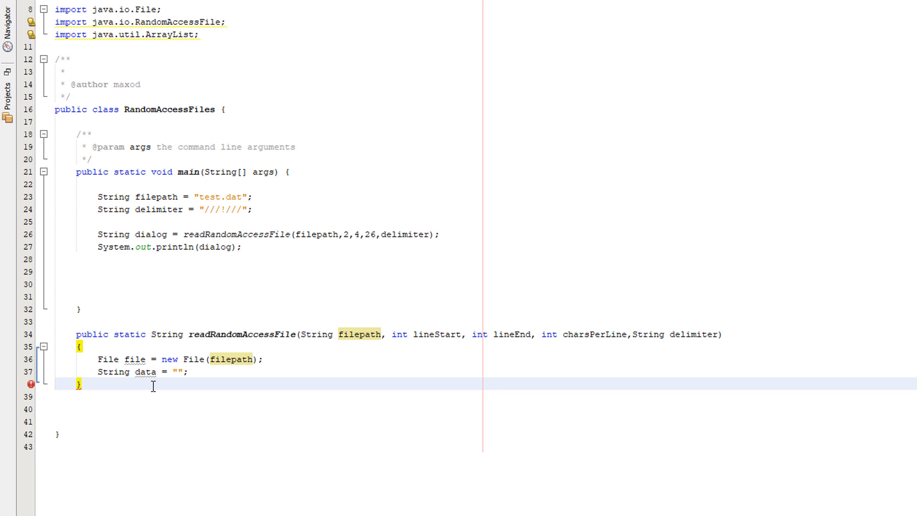
- Declare ArrayList<String> dialogLinesRead = new ArrayList<String>() in readRandomAccessFile
text(ArrayList<String> dialogLinesRead = new ArrayList<String>();)
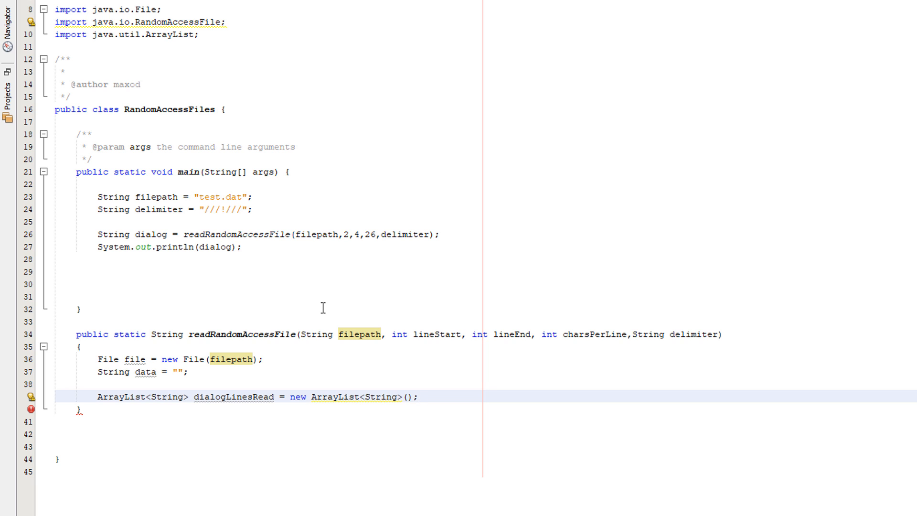
click(418, 397)
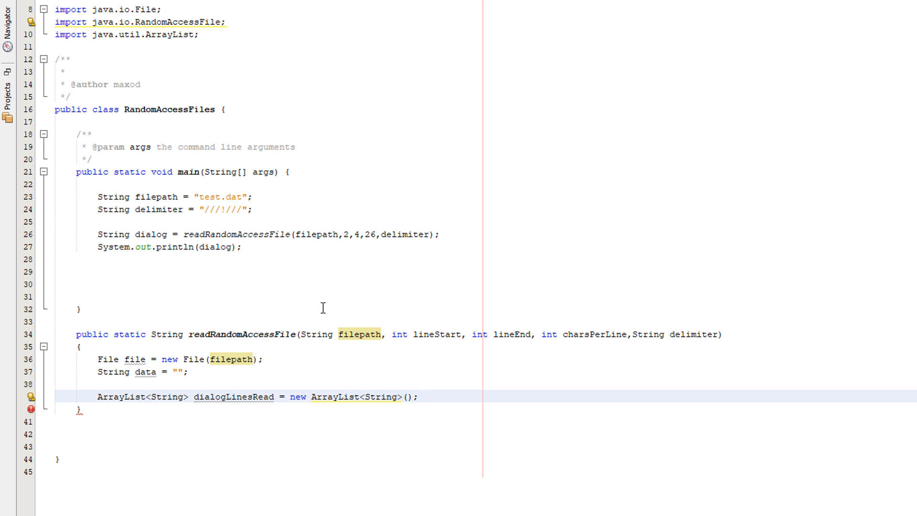
mouse_move(424, 362)
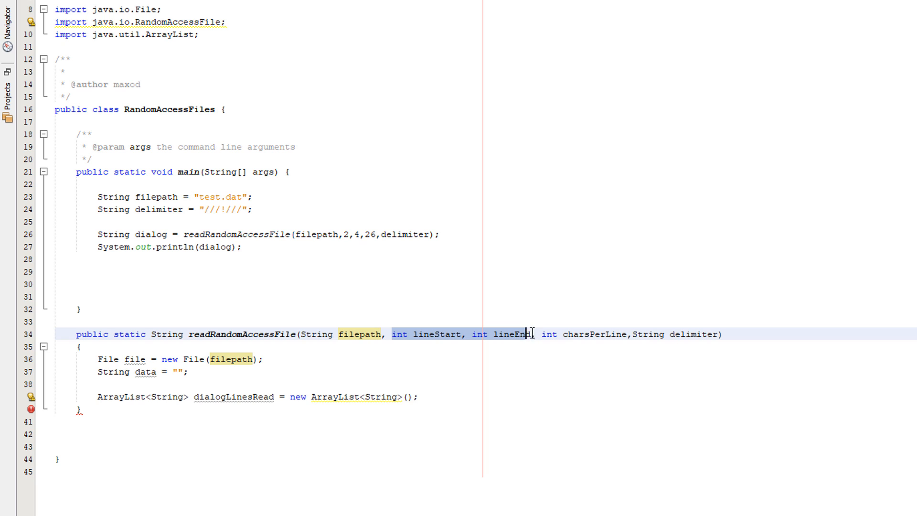
click(528, 334)
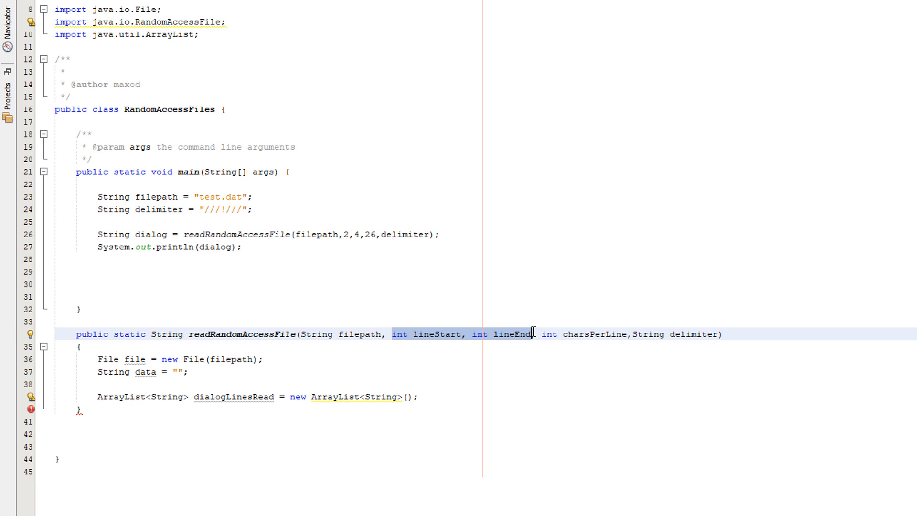
mouse_move(432, 380)
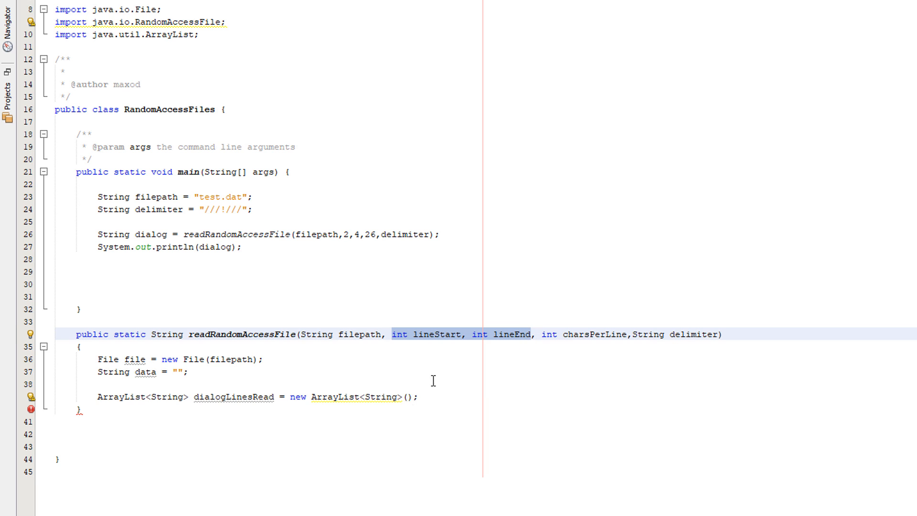
mouse_move(463, 390)
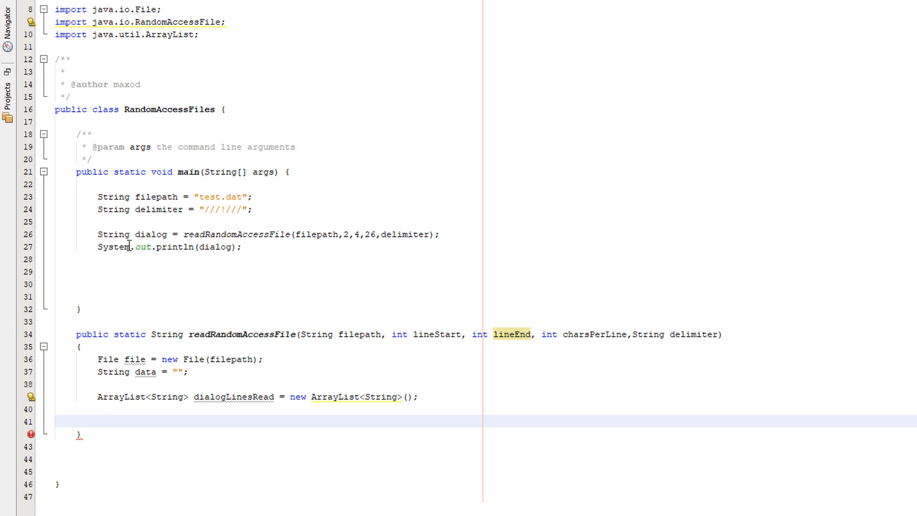
- Add int bytesPerLine = charsPerLine+2; below the list declaration
text(int bytesPerLine = charsPerLine+2;)
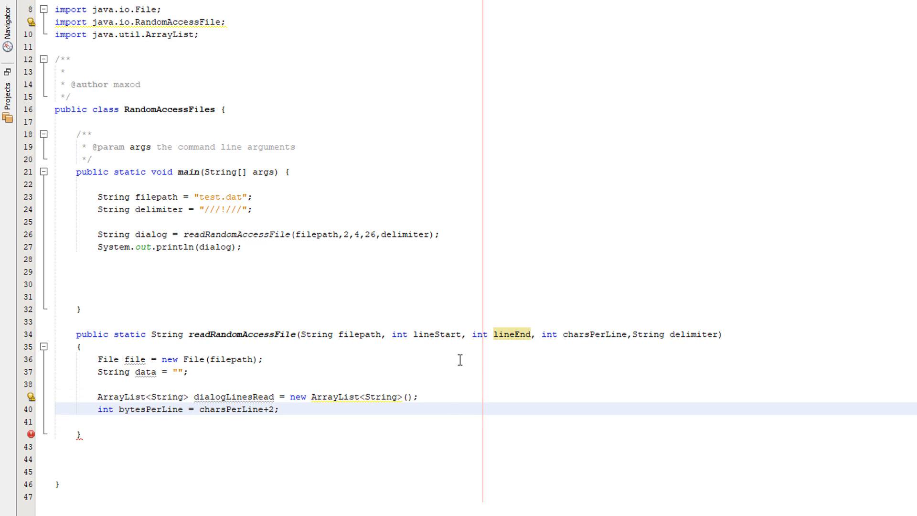
double_click(230, 409)
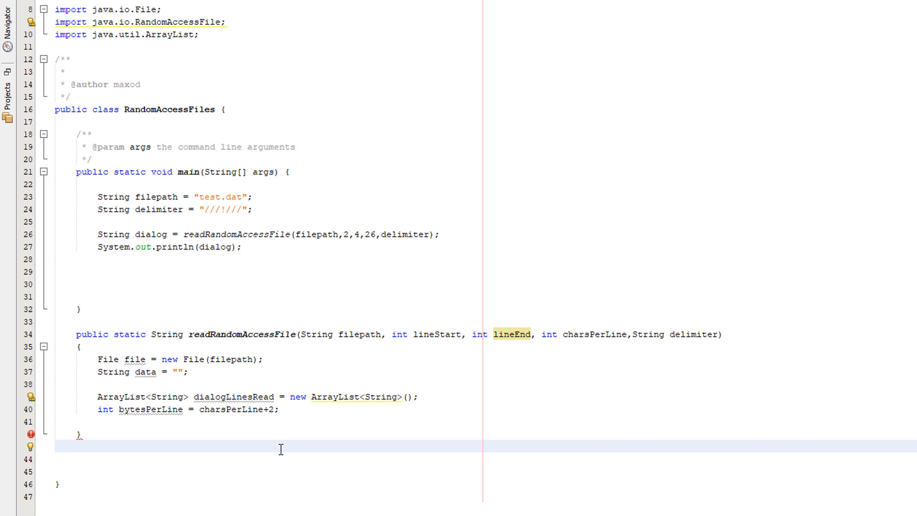
click(76, 446)
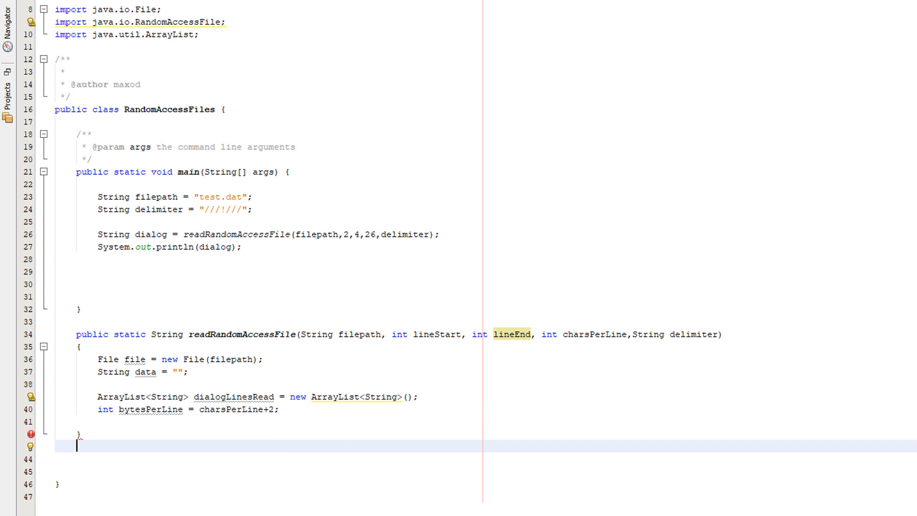
mouse_move(646, 376)
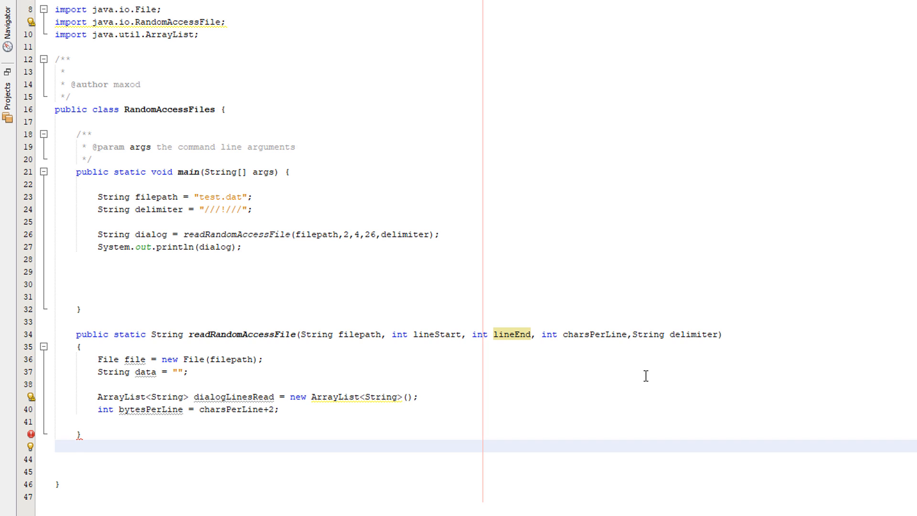
click(76, 445)
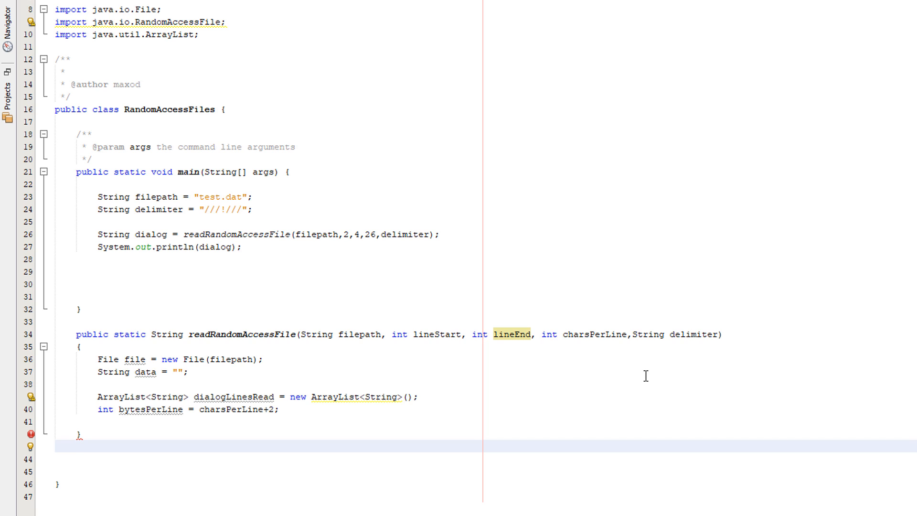
click(76, 446)
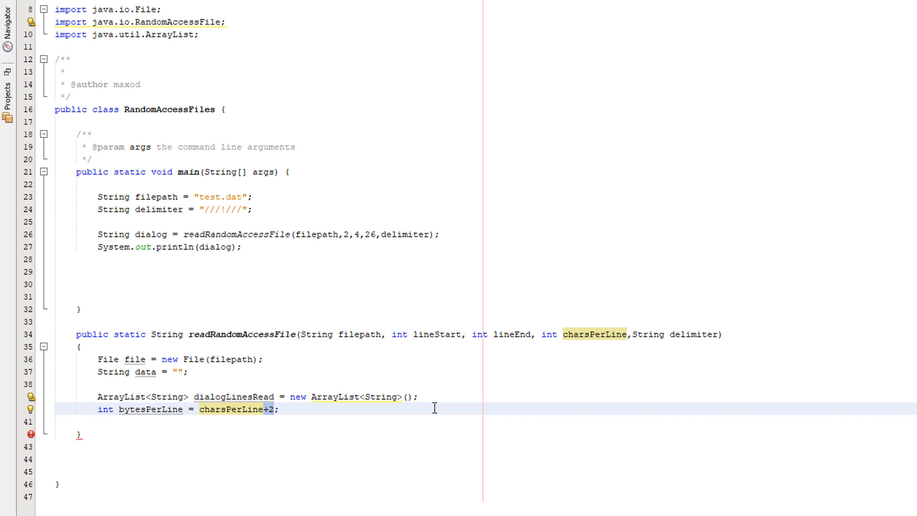
- Add a try block with a catch that prints "Error occured"
key(enter)
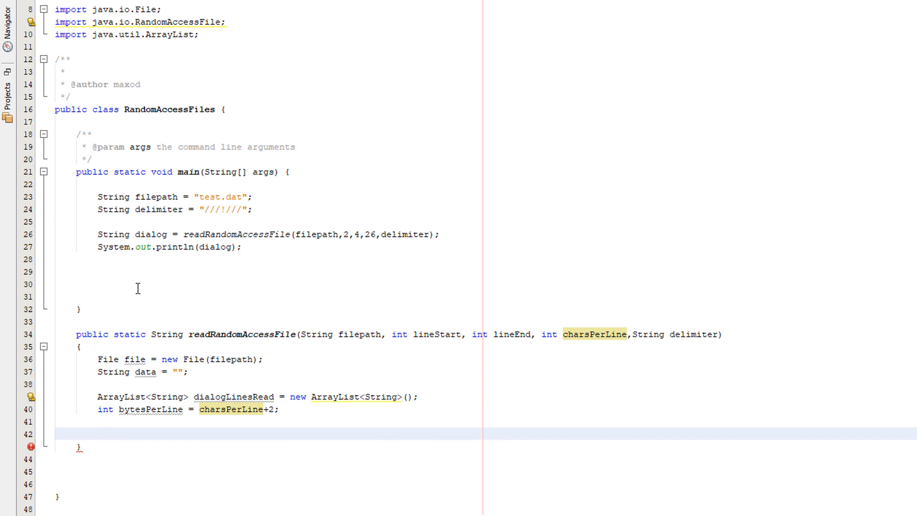
text(try)
text(catch(Exception e)
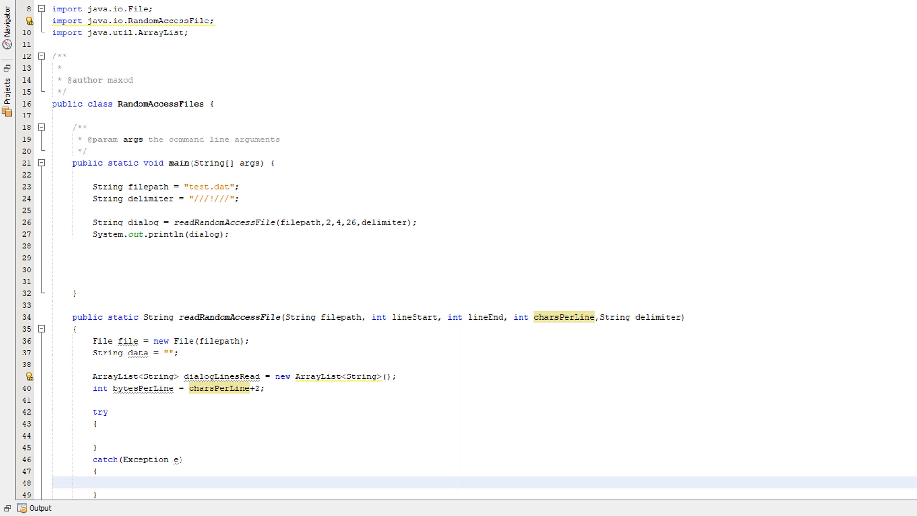
text(System.out.println("Error occured");)
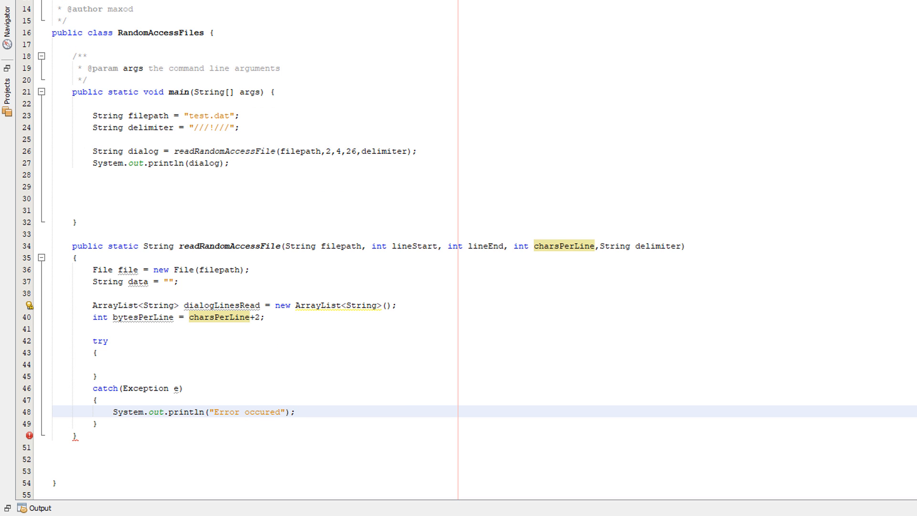
click(295, 412)
text(for(int i = lineStart; i < lineEnd; i++))
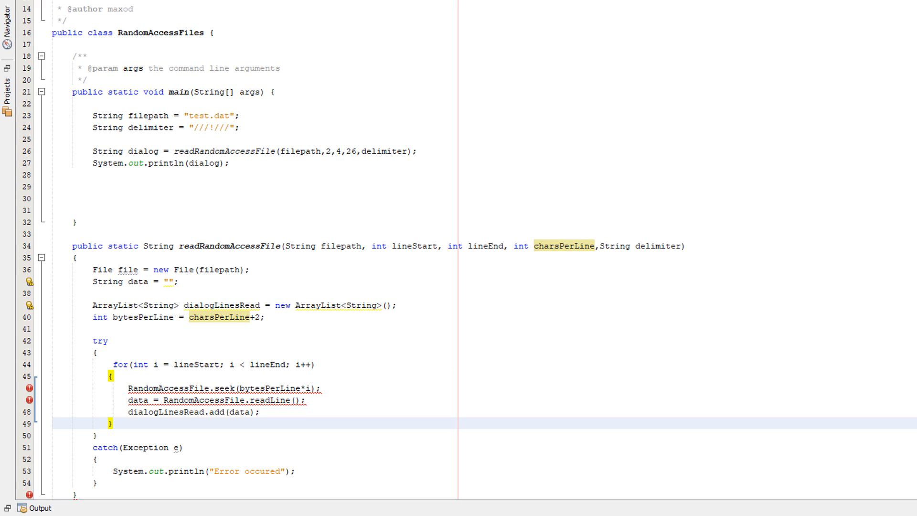
click(95, 351)
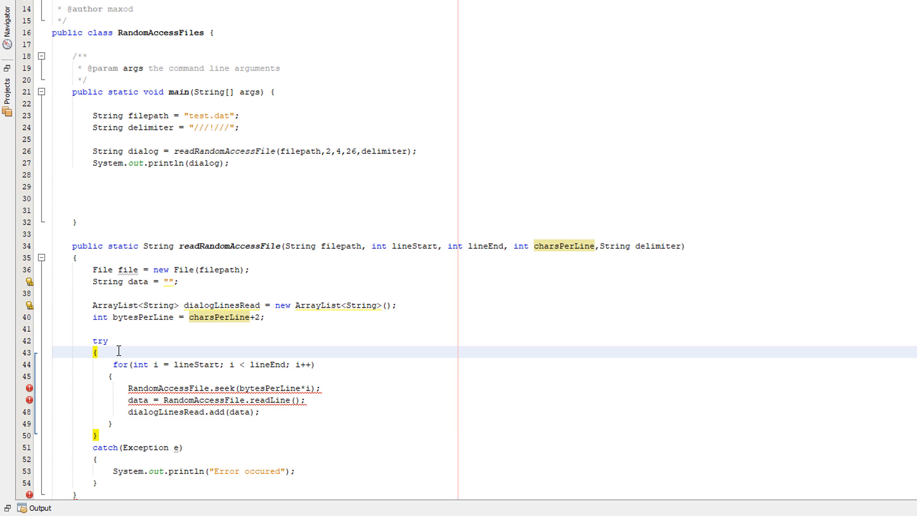
- Open randomAccessFile as new RandomAccessFile(file, "rw") at the top of the try block
text(RandomAccessFile RandomAccessFile = new RandomAccessFile(file, "rw");)
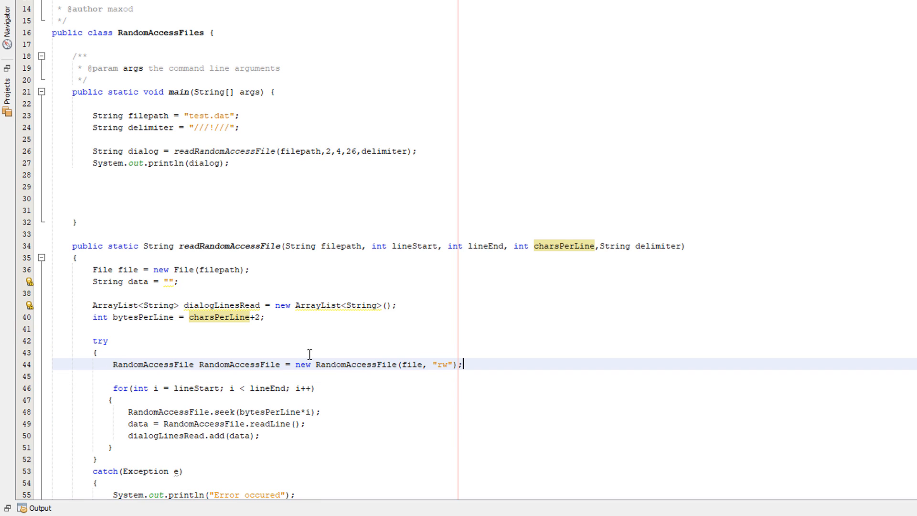
double_click(151, 365)
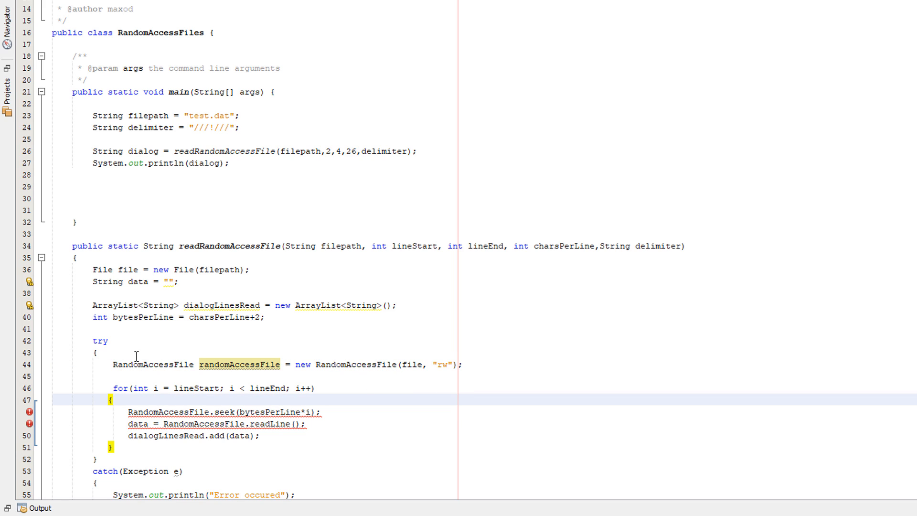
click(506, 364)
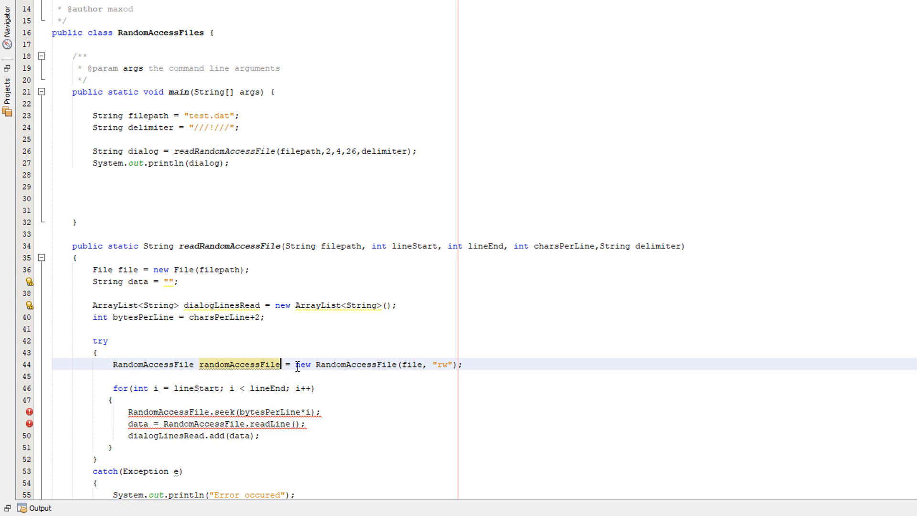
double_click(355, 365)
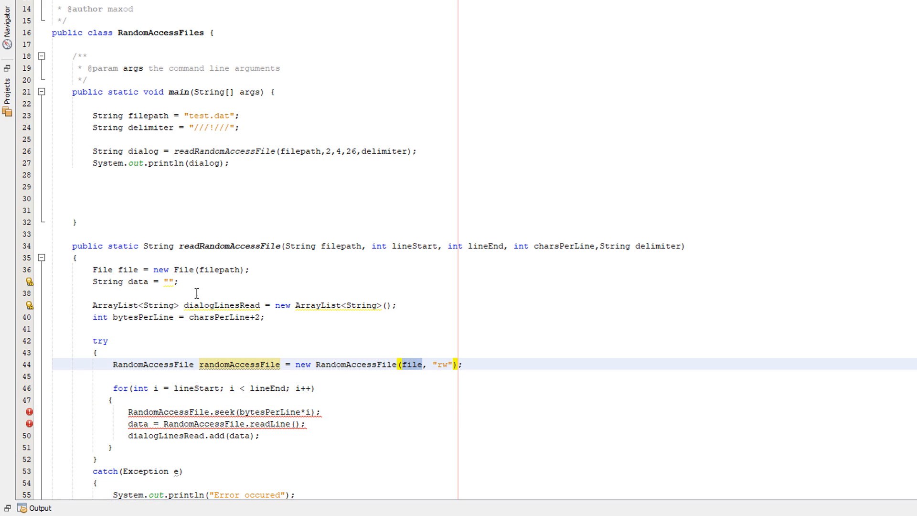
click(315, 388)
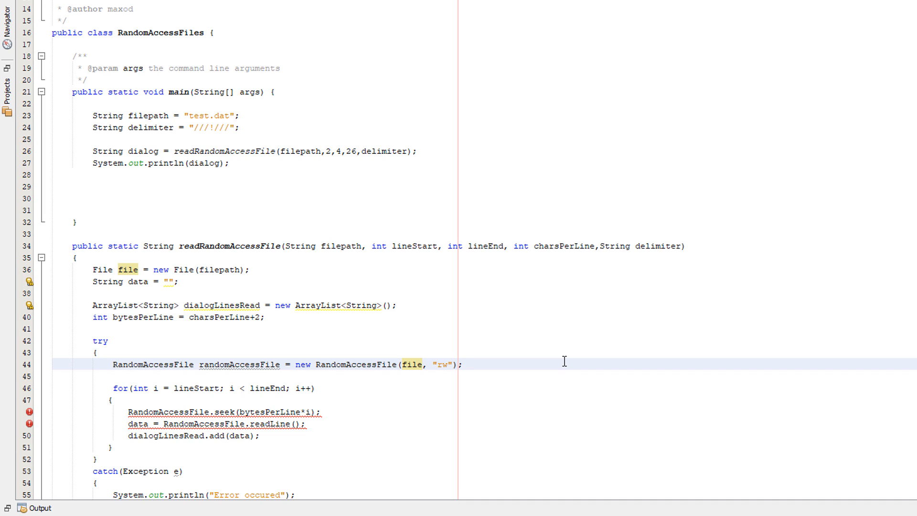
click(462, 364)
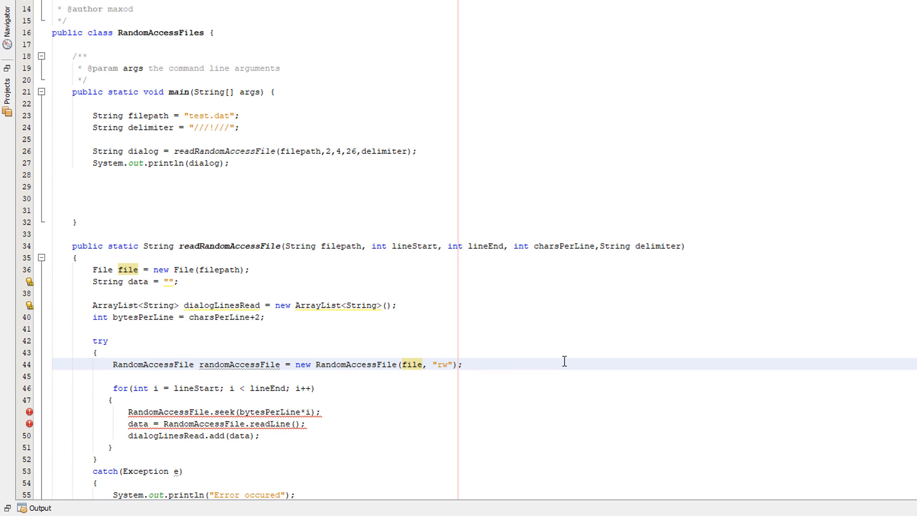
click(462, 364)
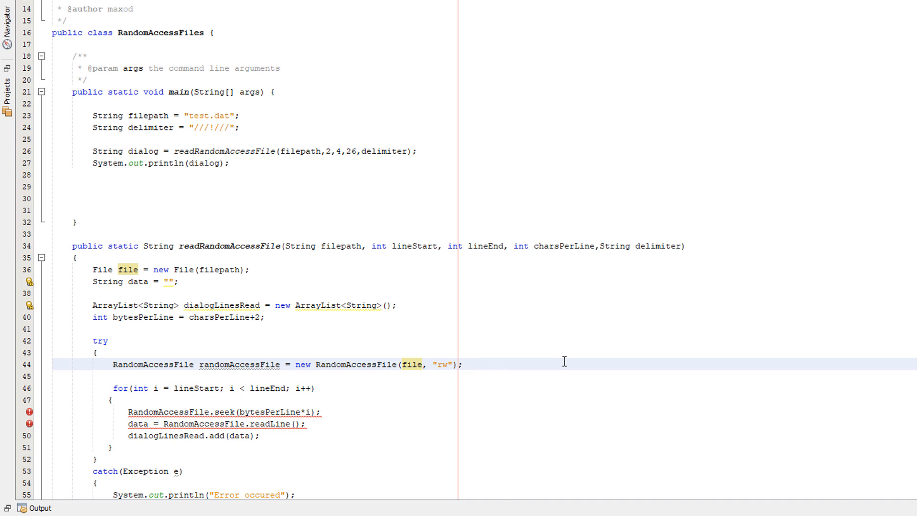
click(462, 364)
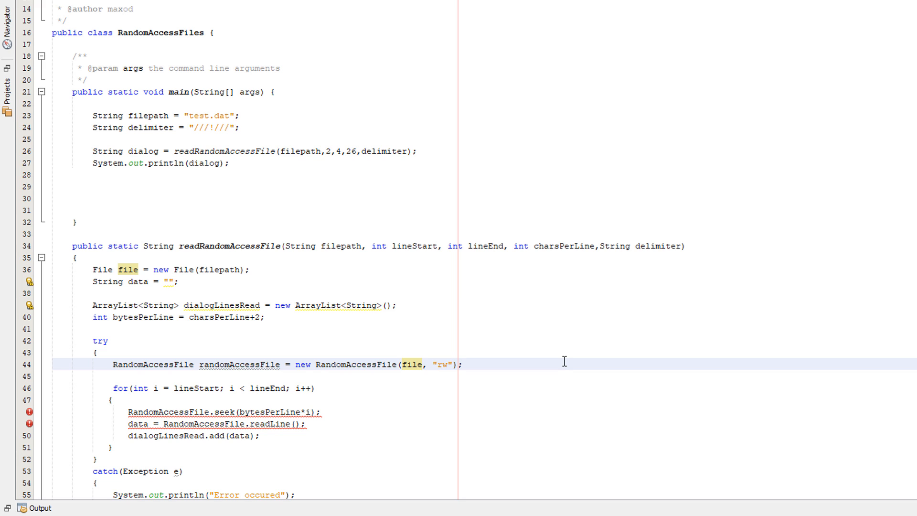
- Review the loop's flagged seek call, the lineEnd parameter and the i++ header
scroll(down, 3)
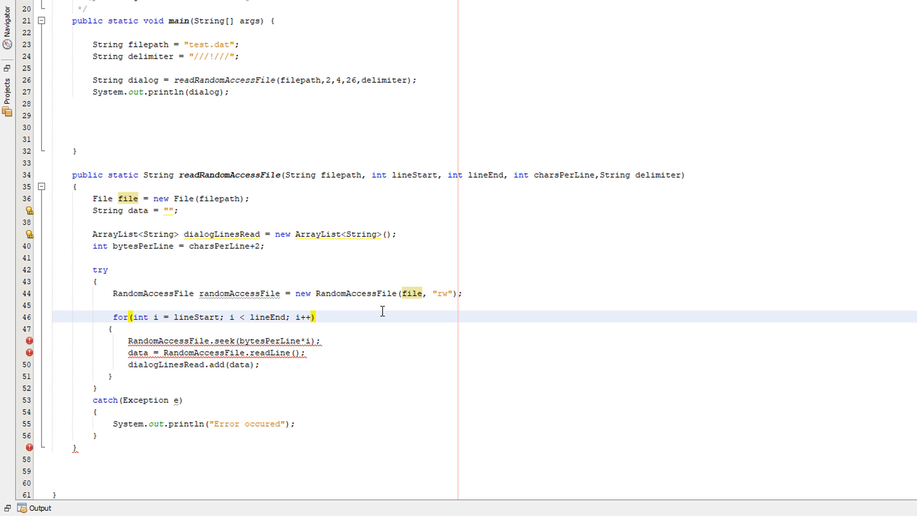
click(114, 317)
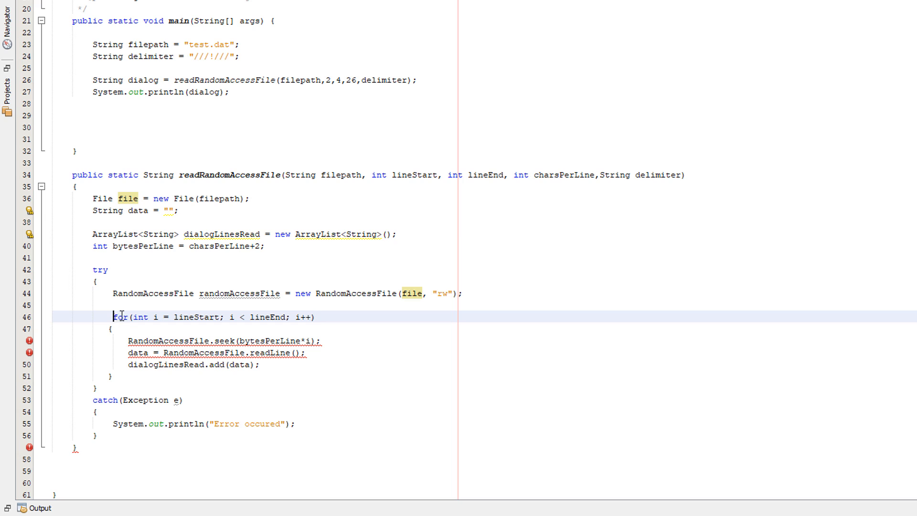
click(393, 323)
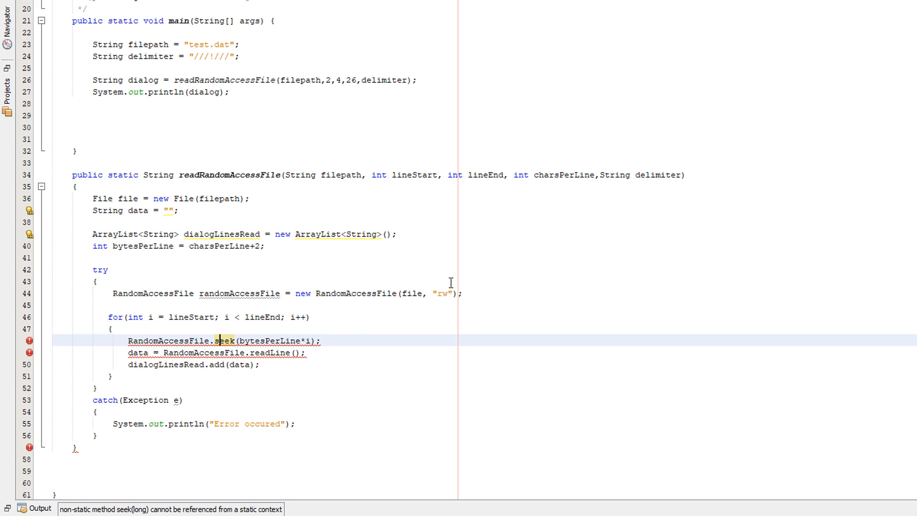
mouse_move(409, 305)
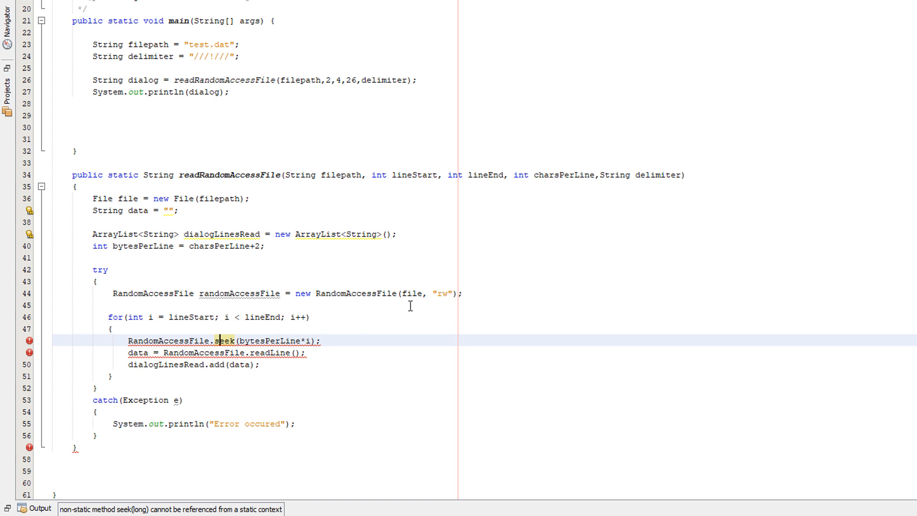
mouse_move(464, 321)
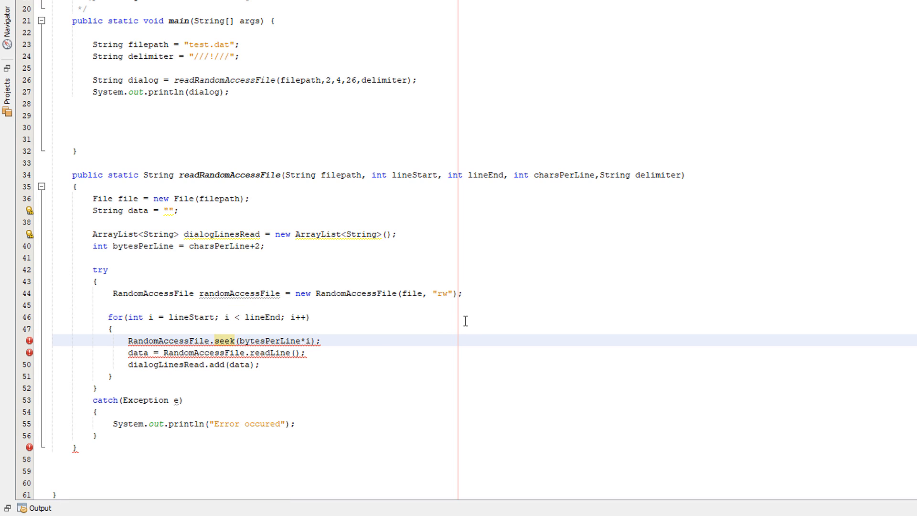
click(280, 317)
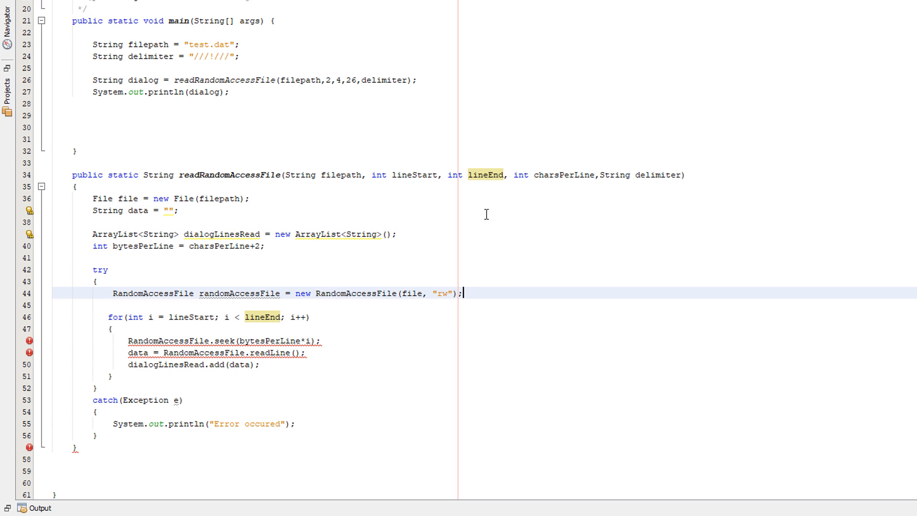
mouse_move(481, 152)
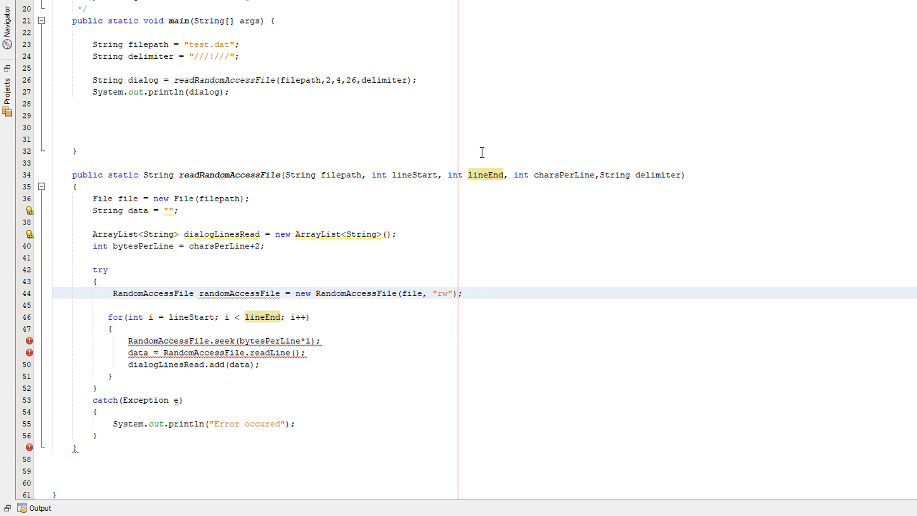
click(502, 174)
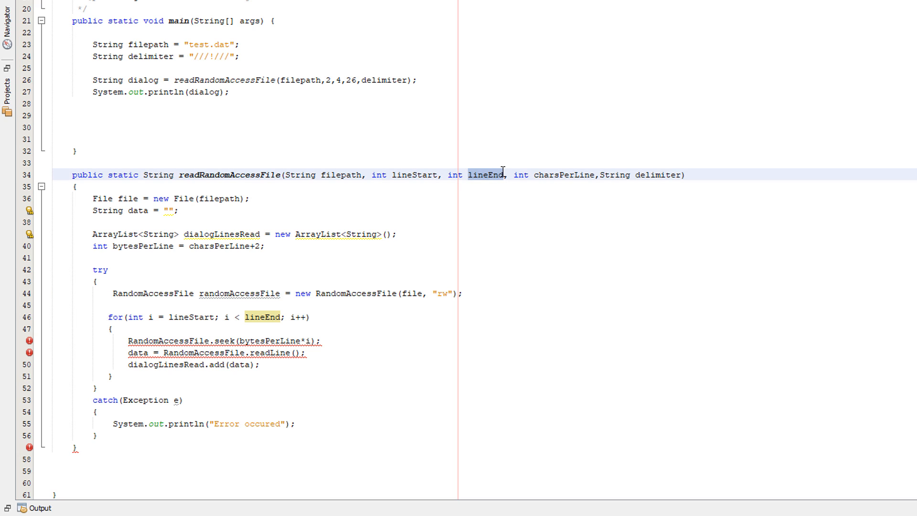
mouse_move(486, 261)
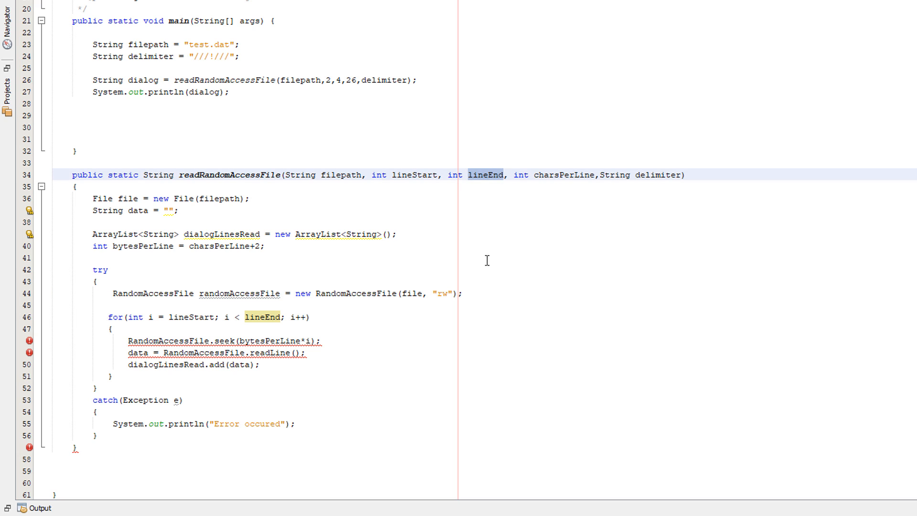
click(301, 317)
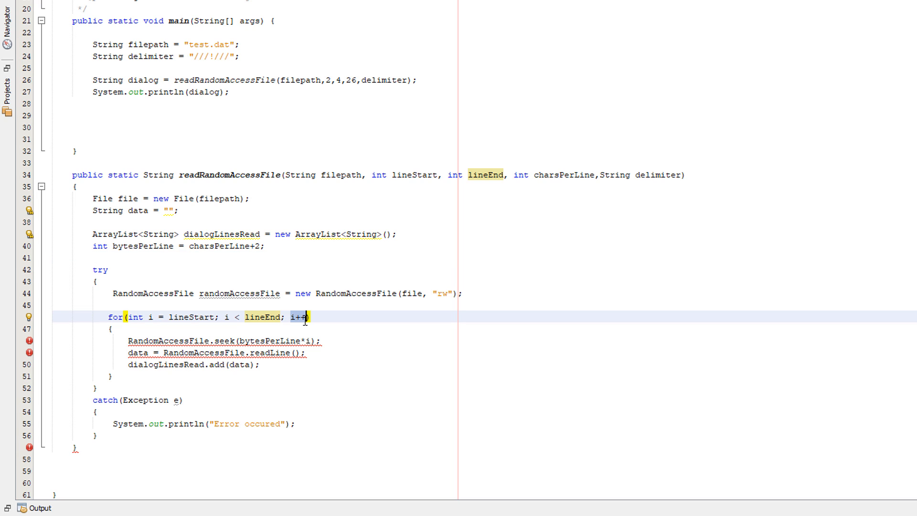
- Switch the loop's seek and readLine calls to the lowercase randomAccessFile variable
click(135, 340)
text(r)
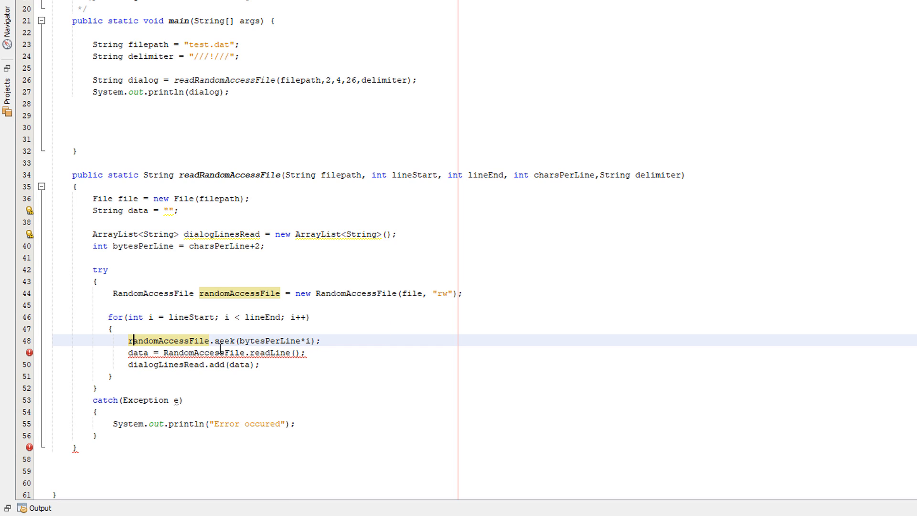
mouse_move(307, 341)
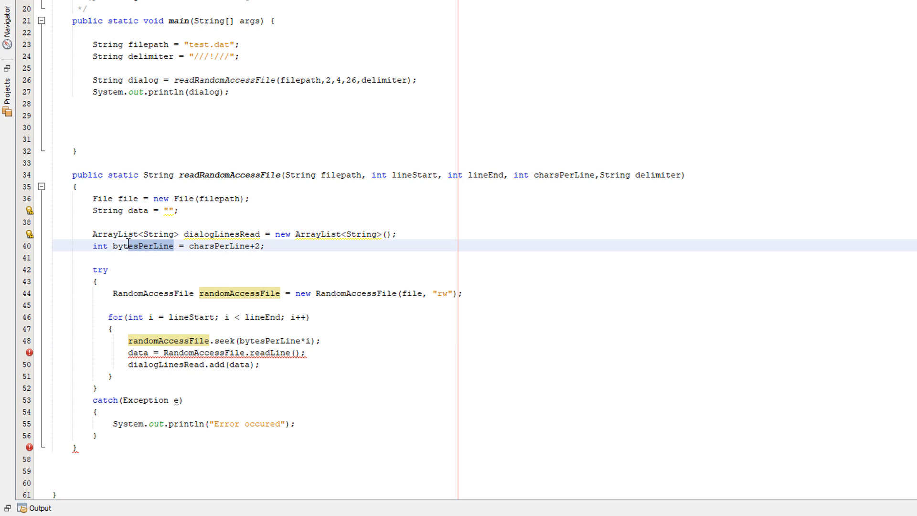
click(304, 341)
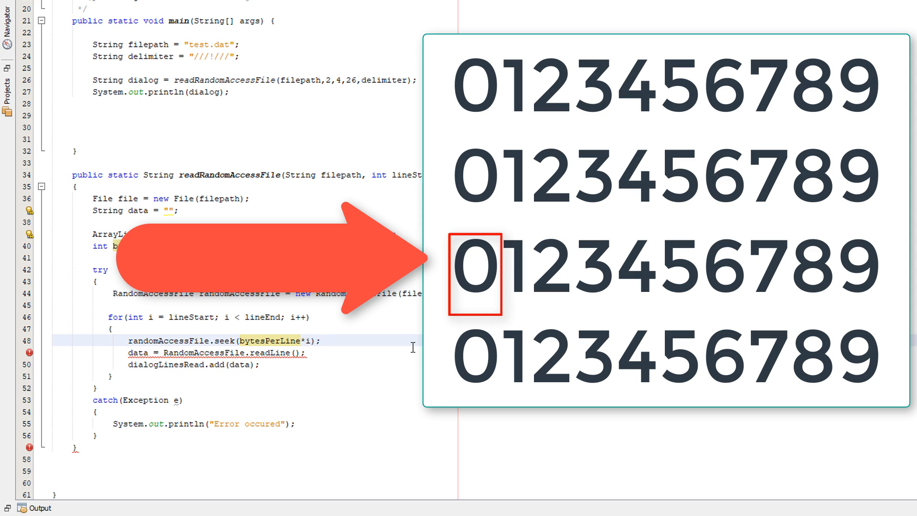
click(321, 340)
text(r)
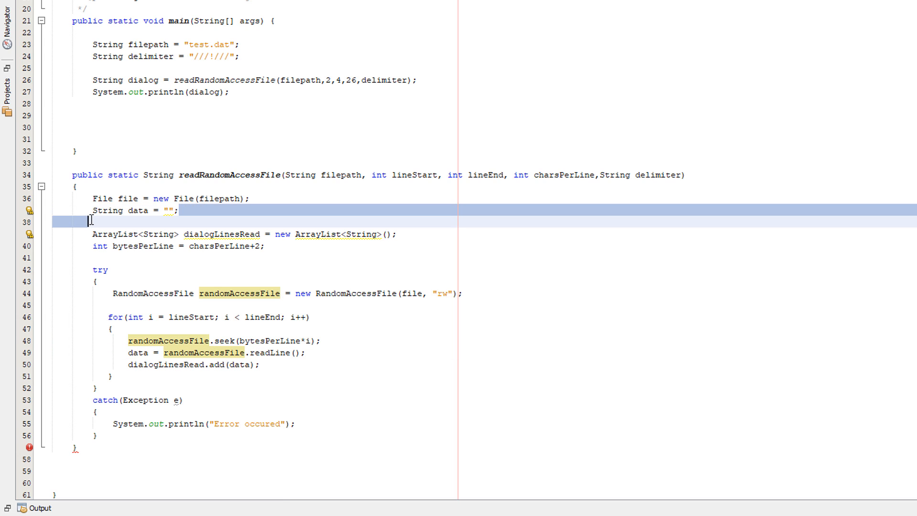
click(305, 351)
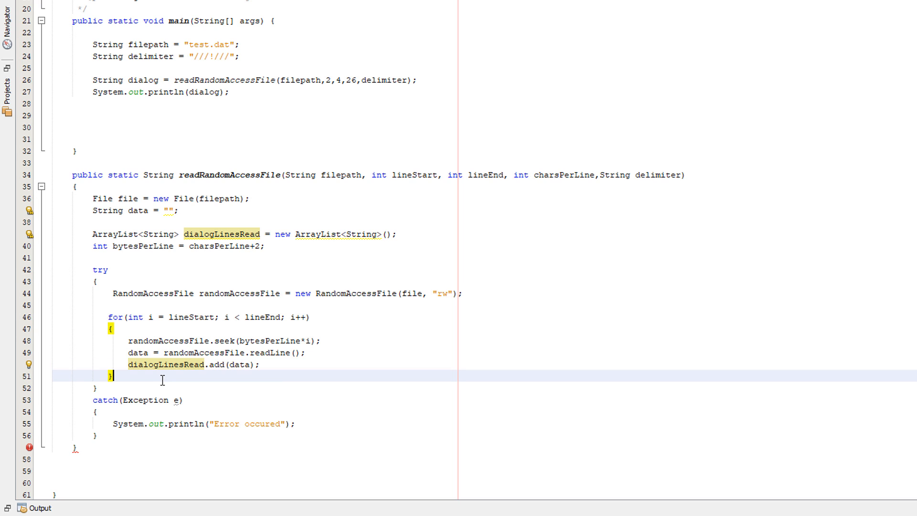
- Add RandomAccessFile.close(), then a returnData loop appending each read line plus delimiter
key(enter)
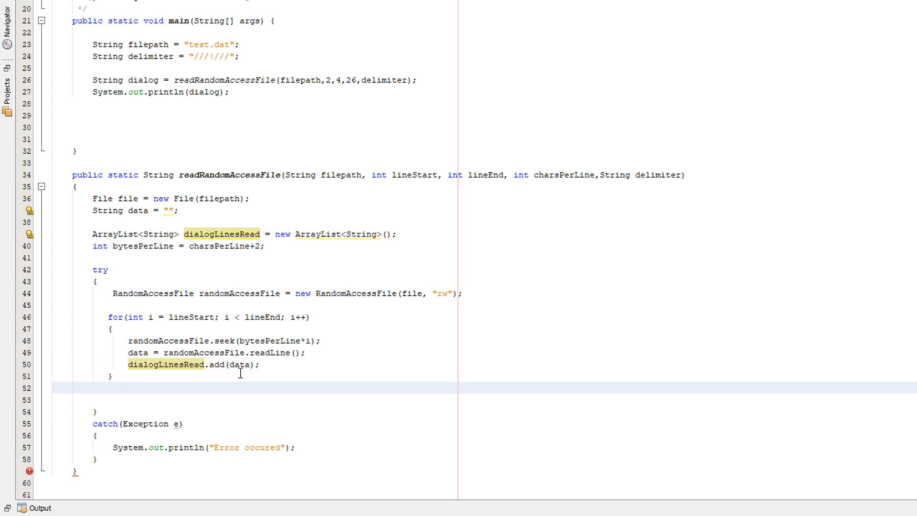
text(RandomAccessFile.close();)
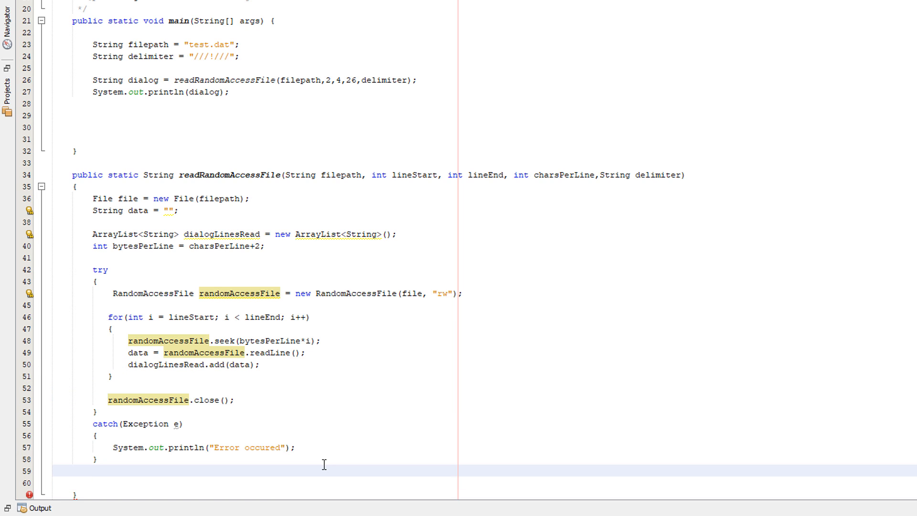
click(91, 470)
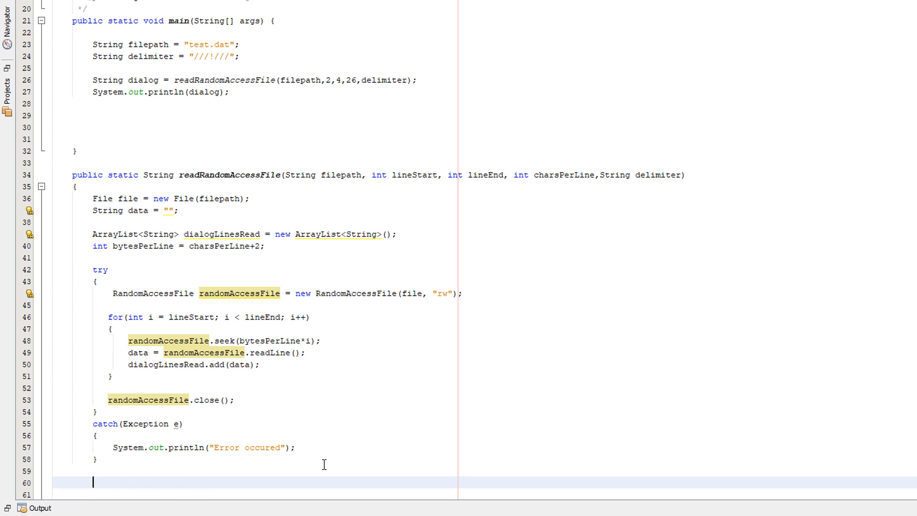
text(String returnData = "";)
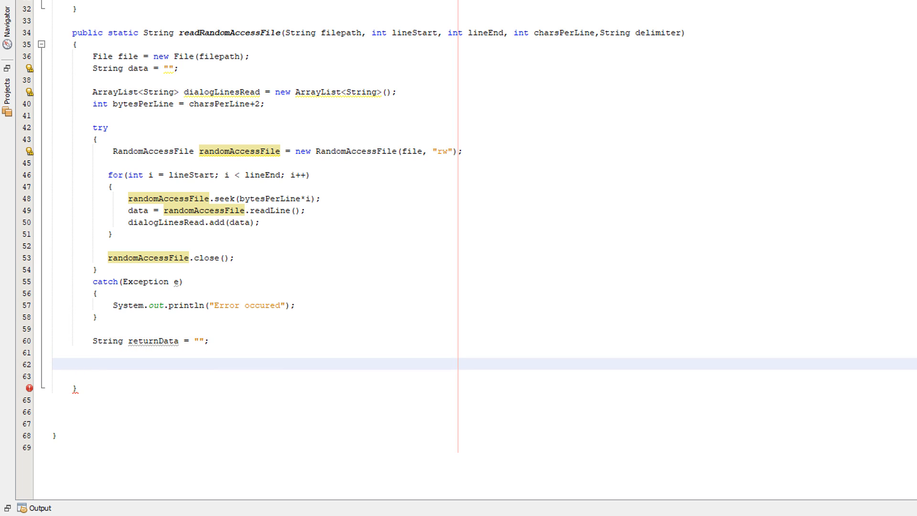
text(for(int i = 0; i < dialogLinesRead.size(); i++))
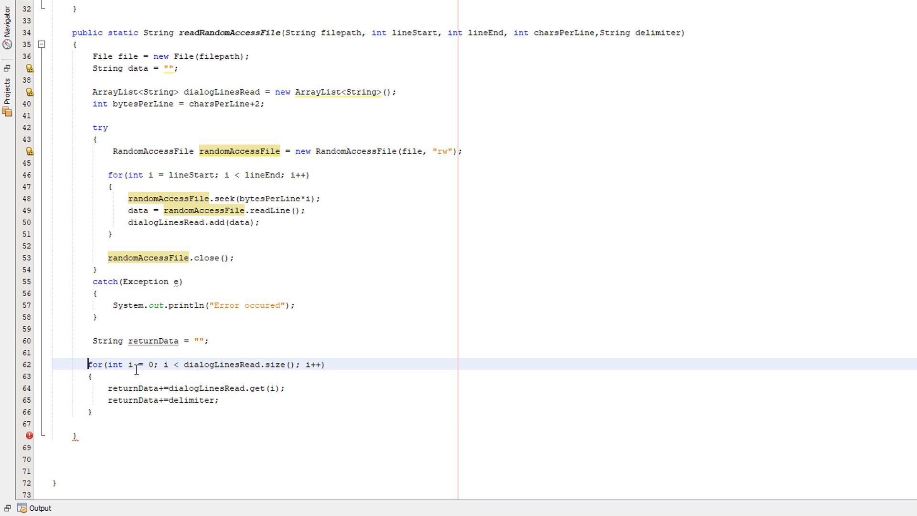
mouse_move(125, 364)
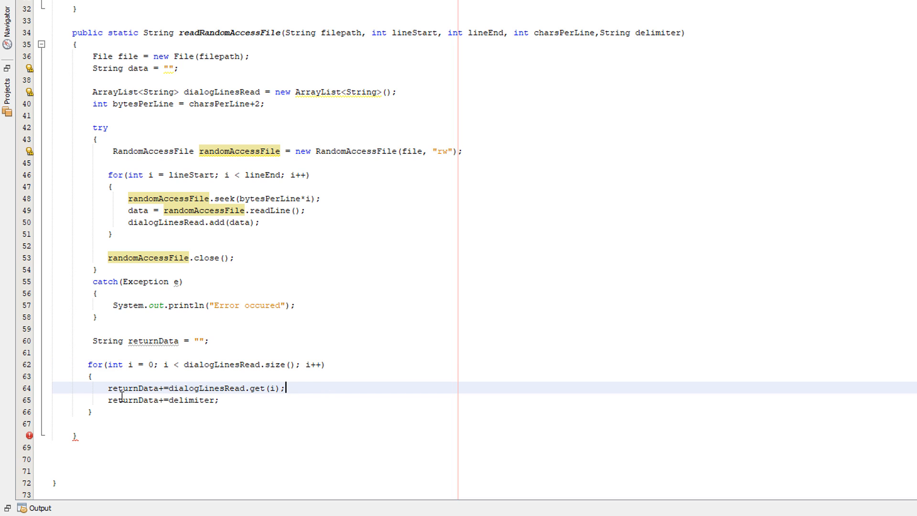
double_click(132, 388)
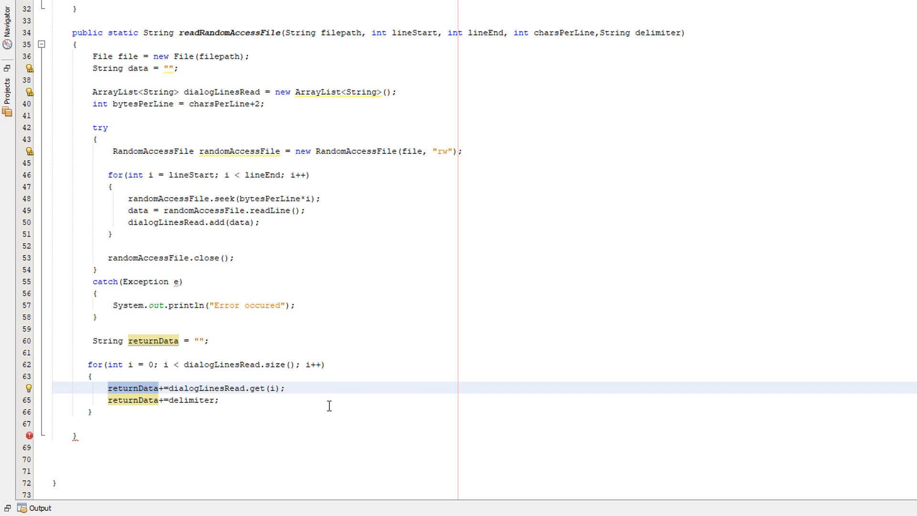
click(110, 400)
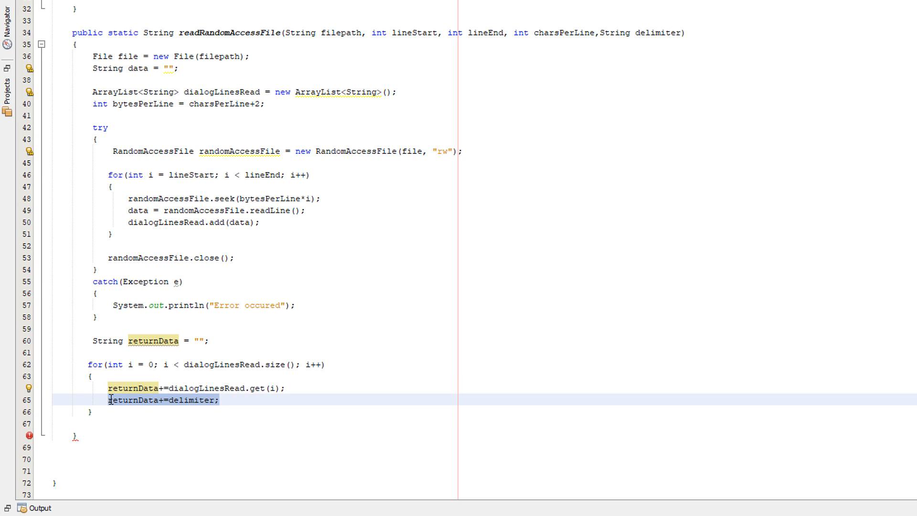
click(307, 412)
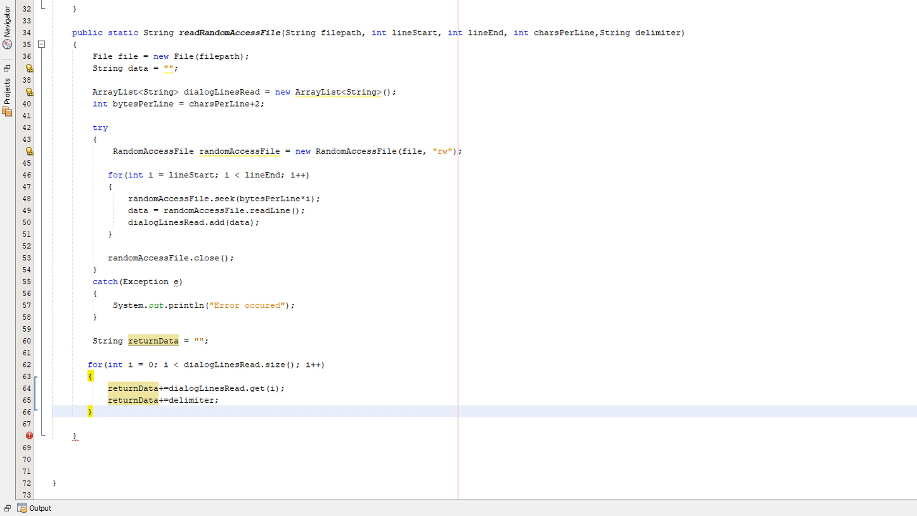
- Add an if(dialogLinesRead.isEmpty()) block assigning default text containing "PewDie" to data
click(91, 411)
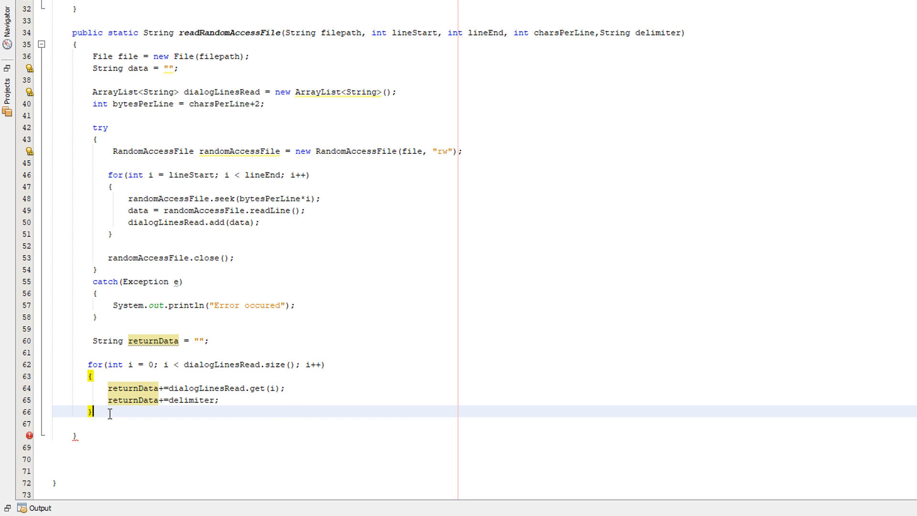
text(if(dialogLinesRead.isEmpty()){)
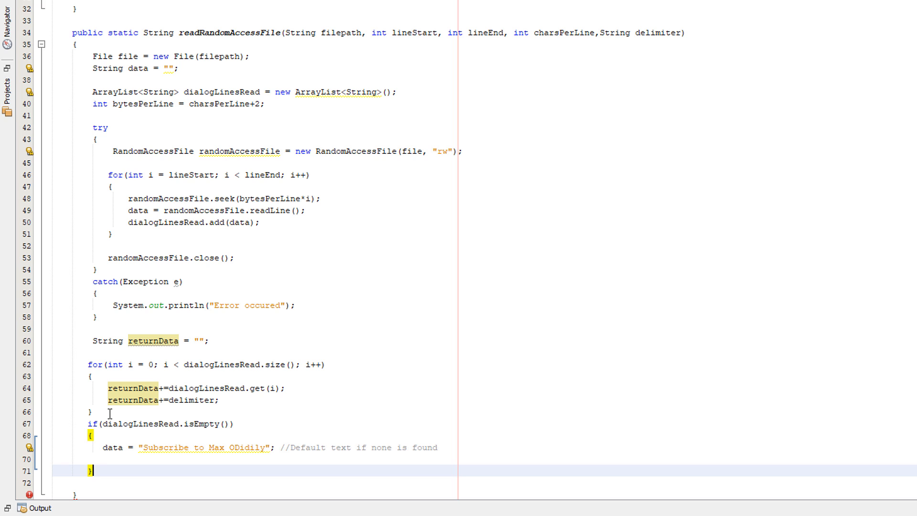
click(250, 447)
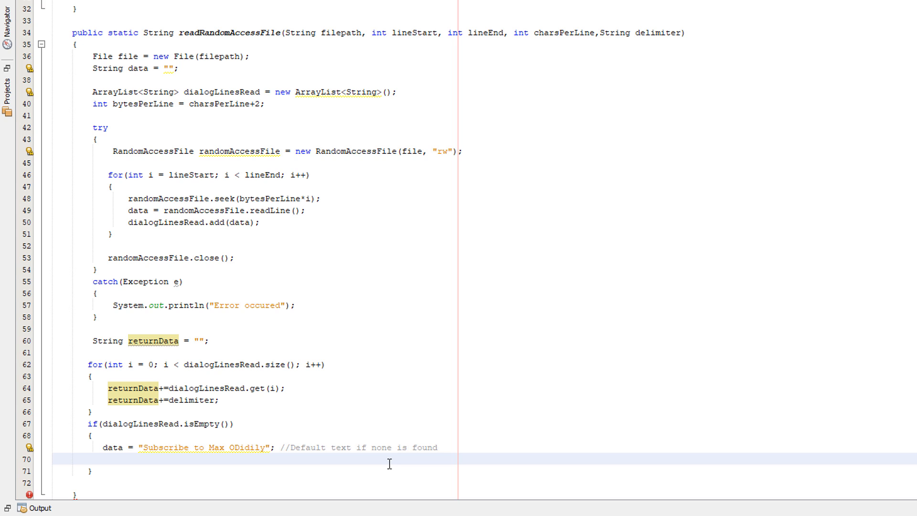
click(52, 458)
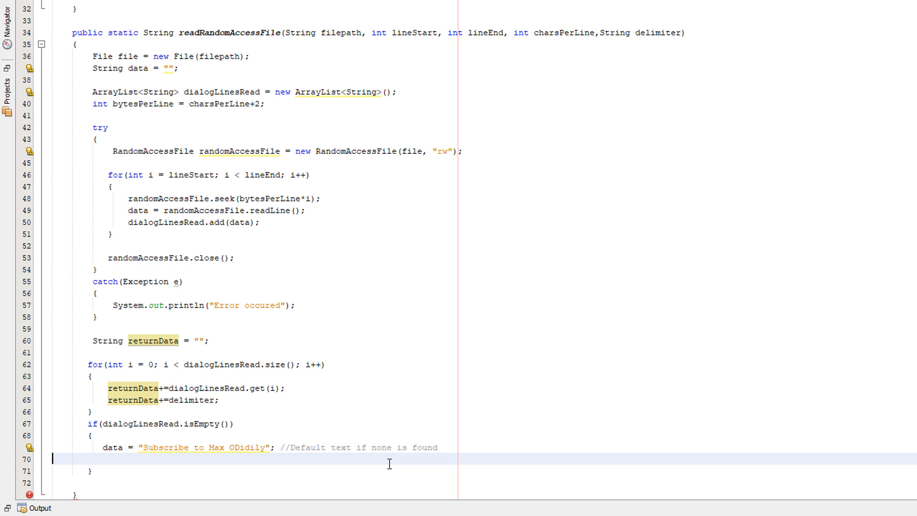
mouse_move(378, 449)
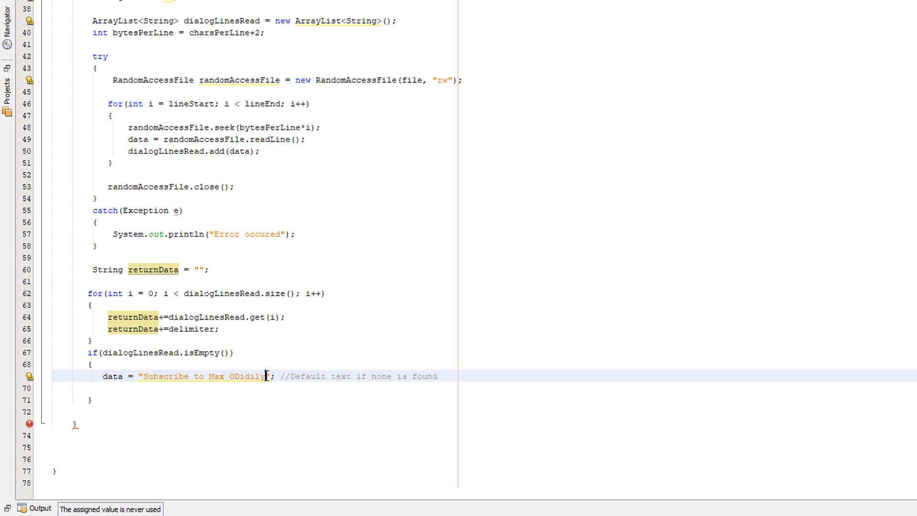
text(PewDiePie)
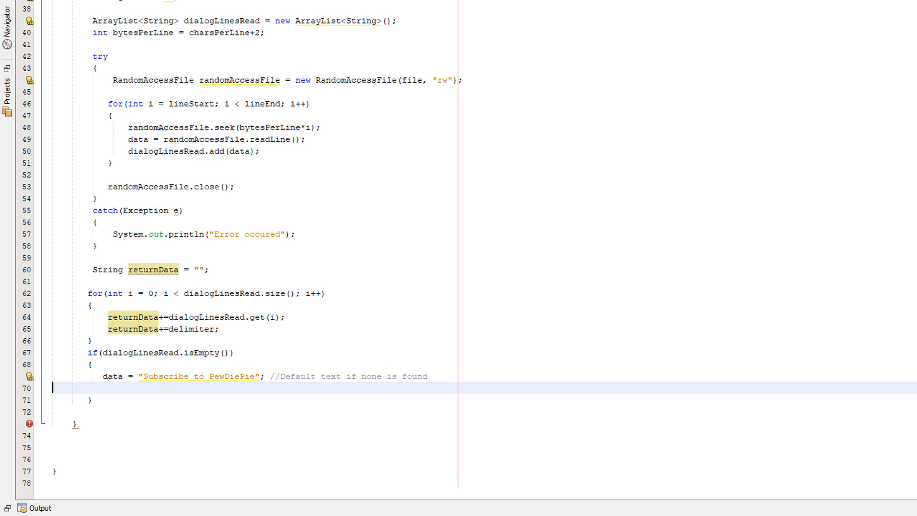
- End the method with return returnData;
click(126, 435)
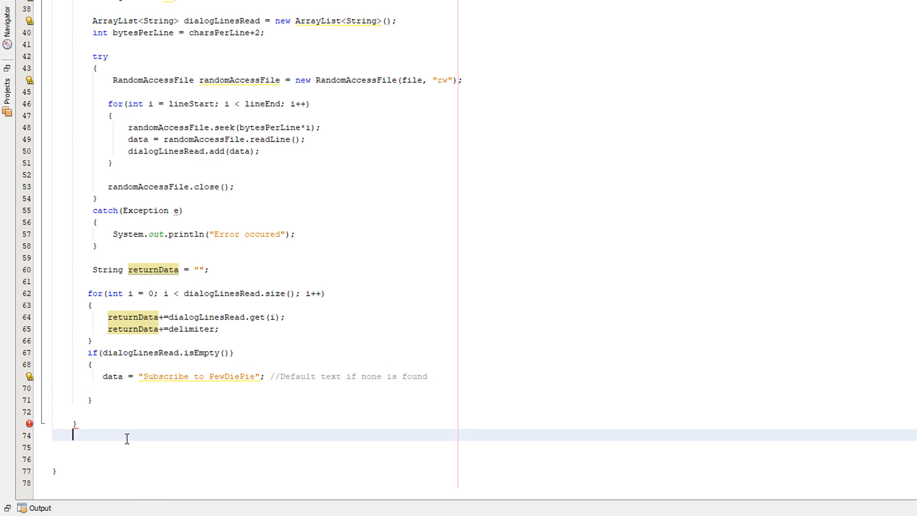
key(enter)
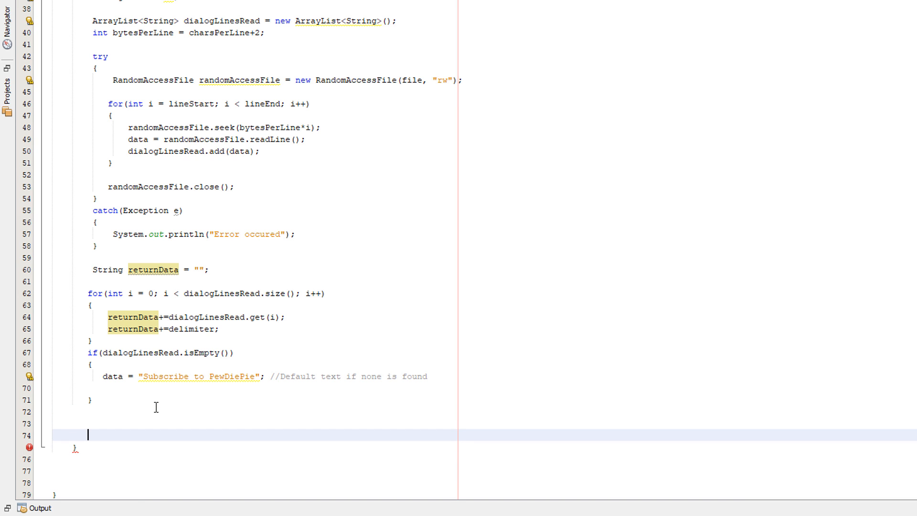
text(return returnData;)
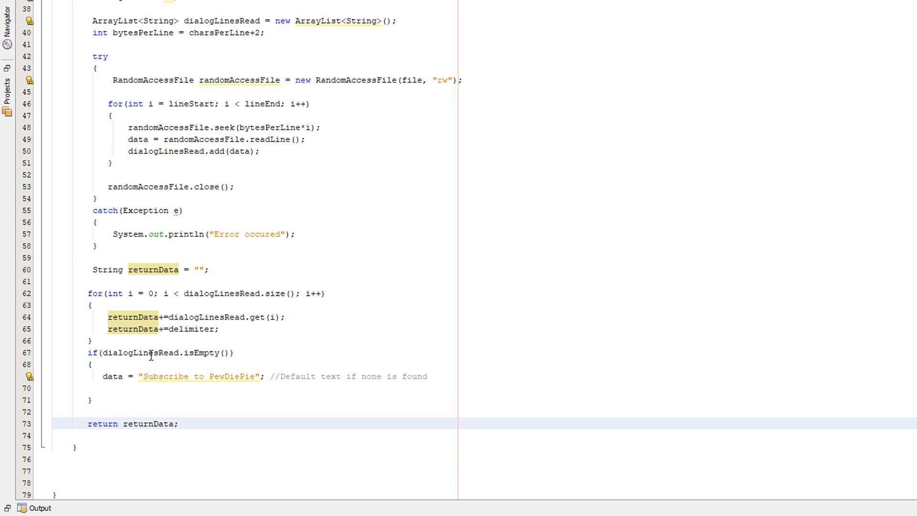
scroll(up, 3)
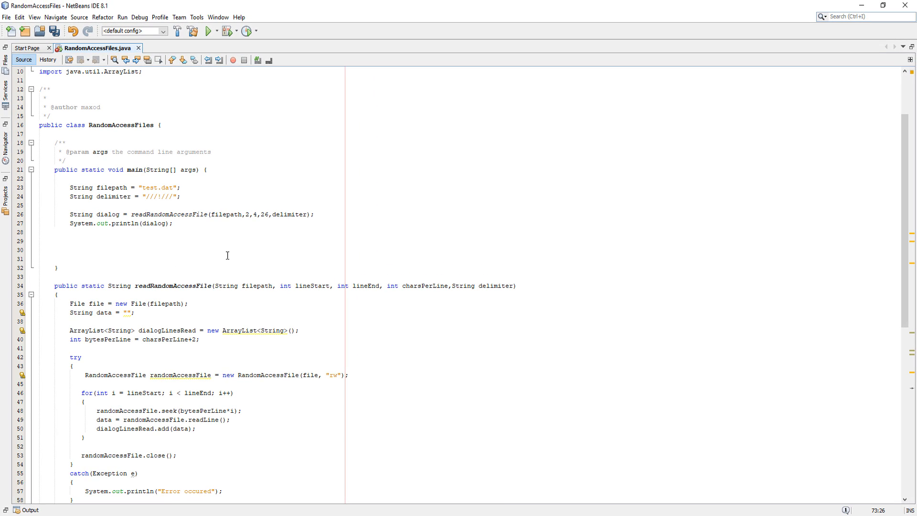
- Run the project and compare the output against test.dat's lines in Notepad
click(208, 31)
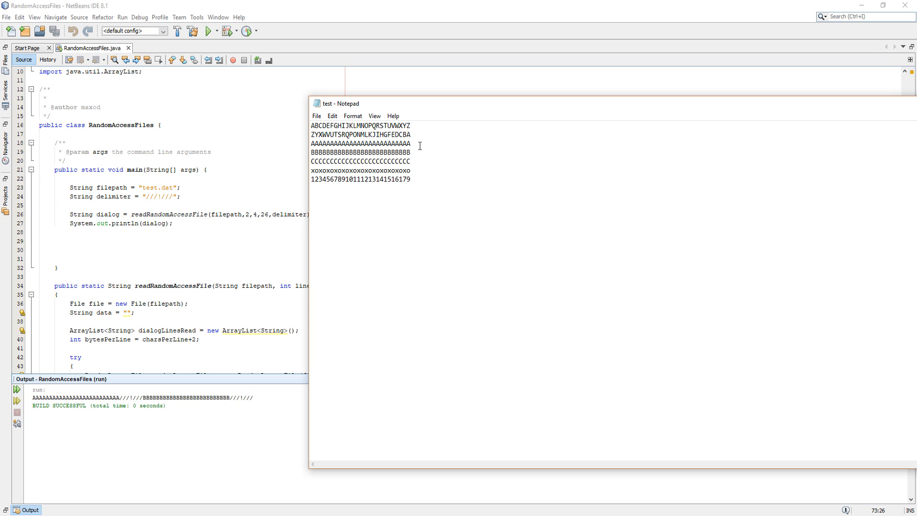
triple_click(360, 144)
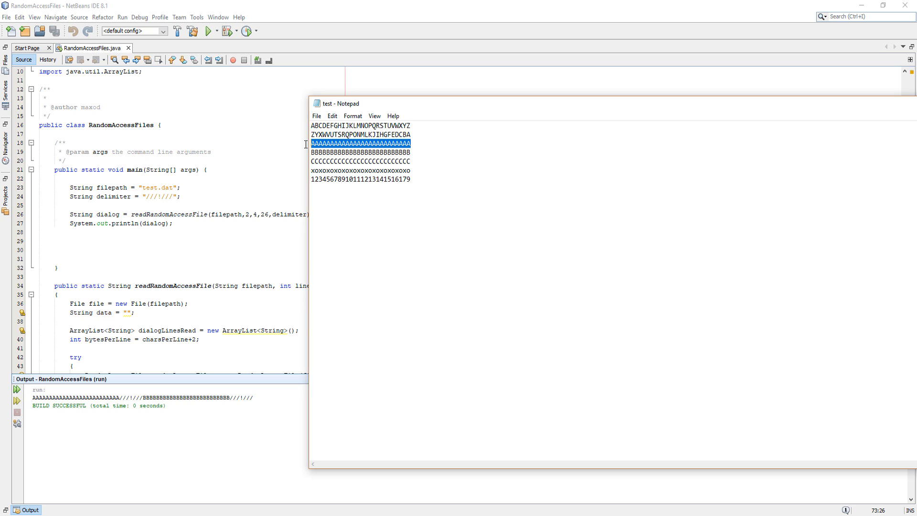
mouse_move(348, 129)
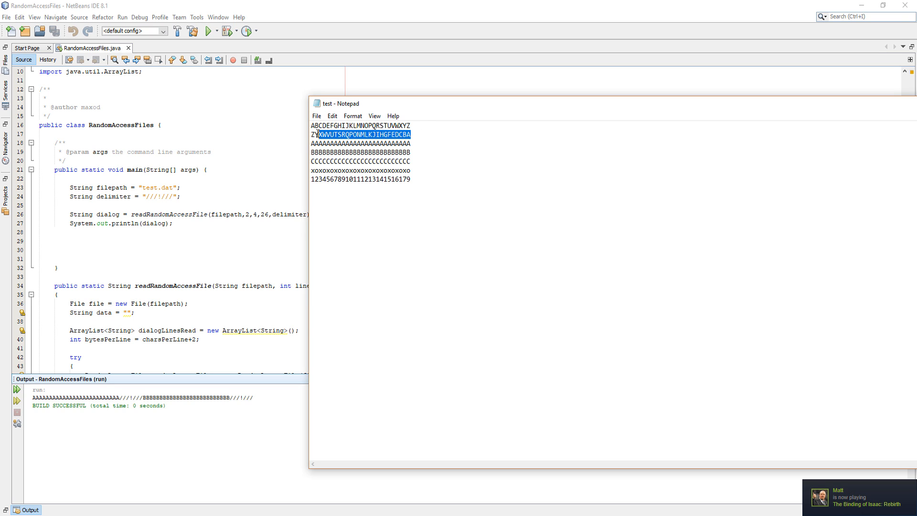
click(409, 151)
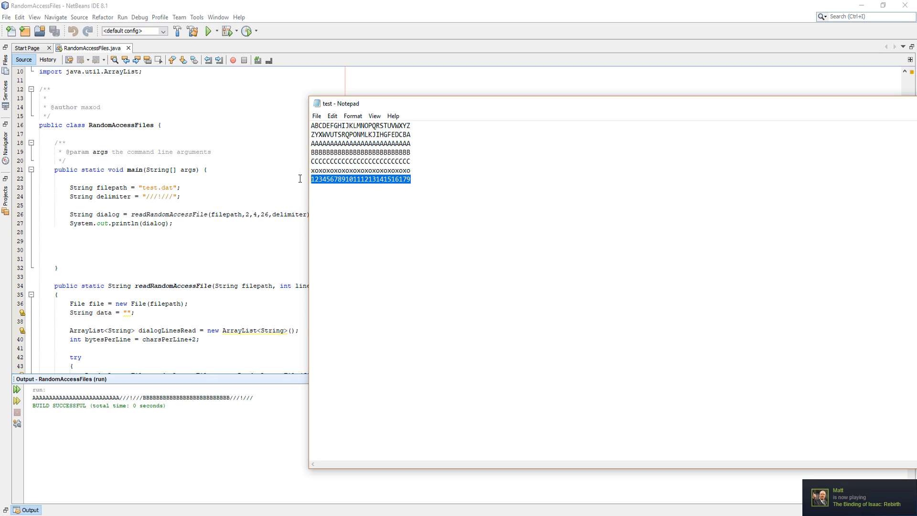
click(485, 192)
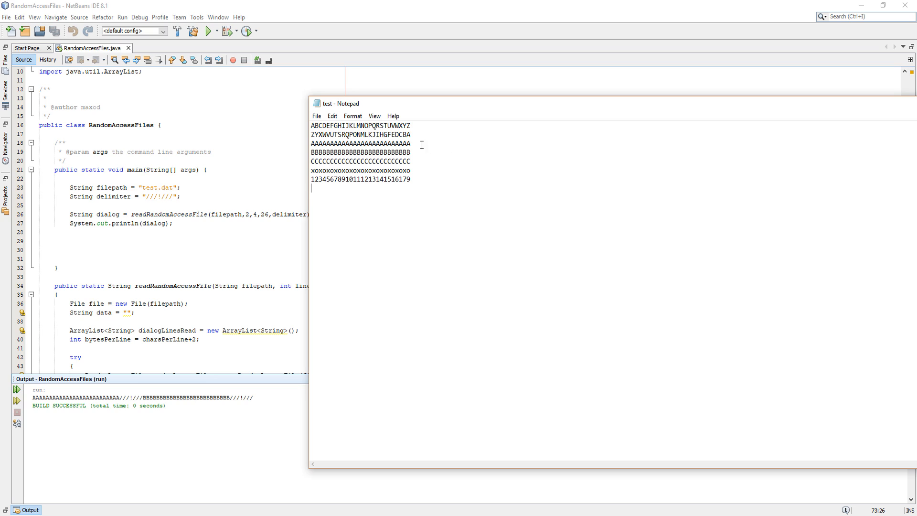
triple_click(359, 143)
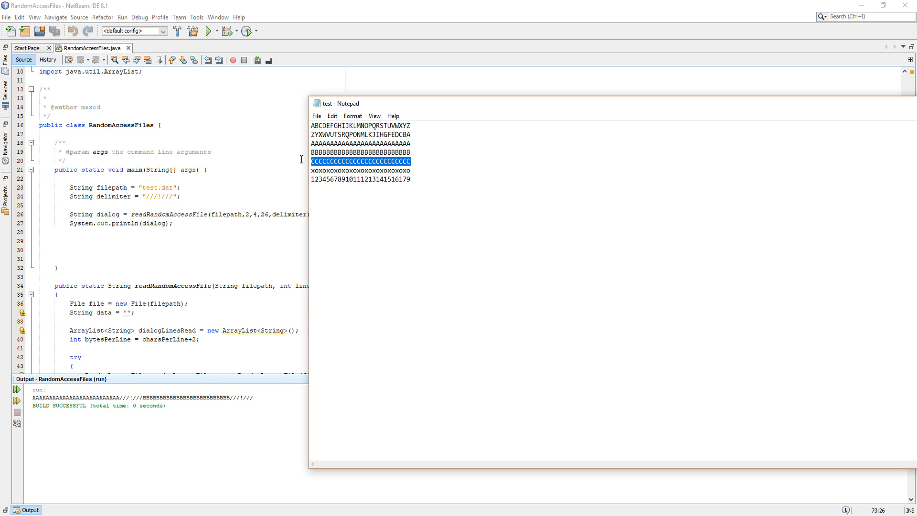
click(425, 161)
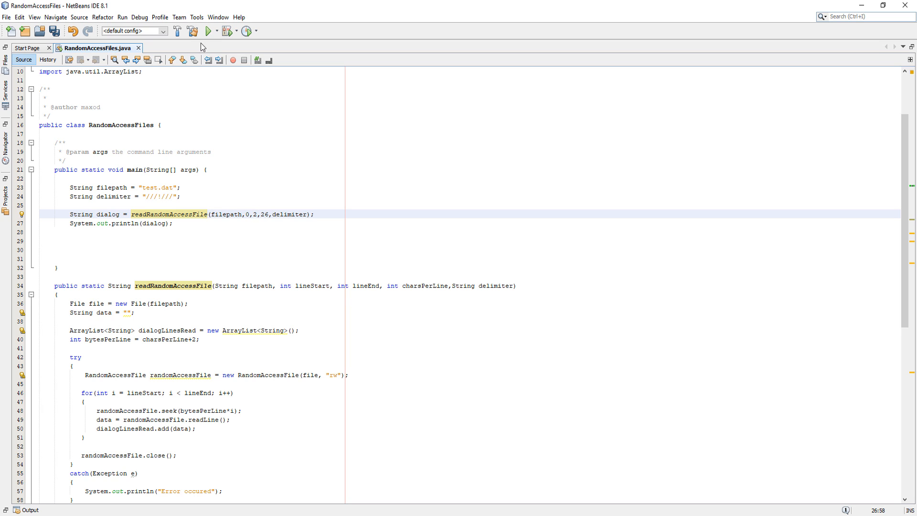
- Rerun the project and compare the output with test.dat's first two alphabet lines
click(208, 31)
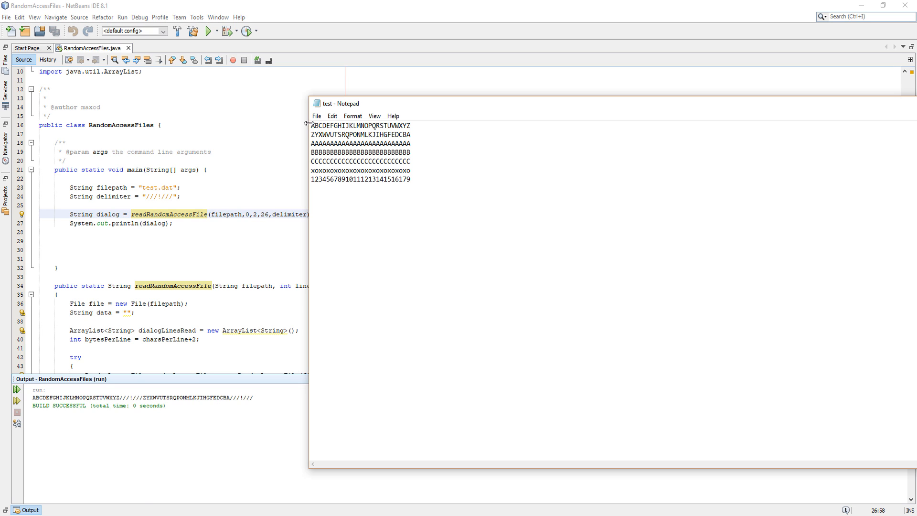
mouse_move(305, 136)
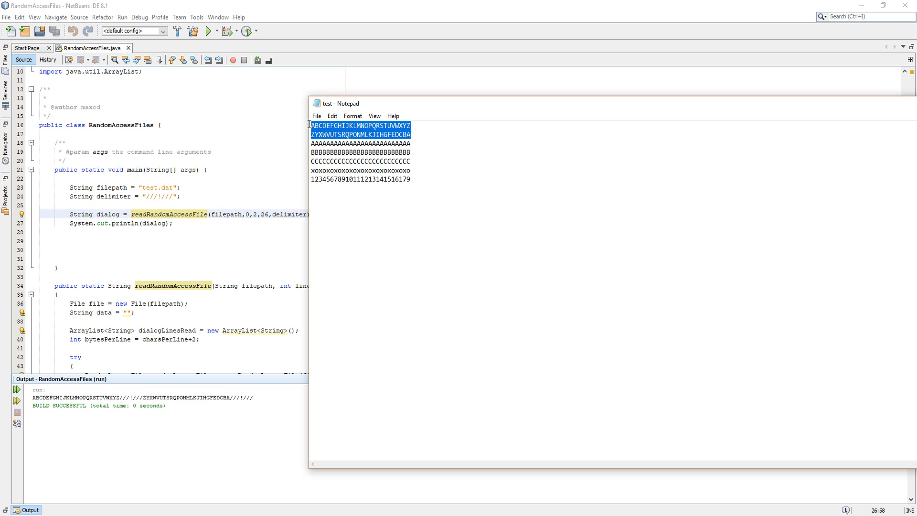
click(245, 151)
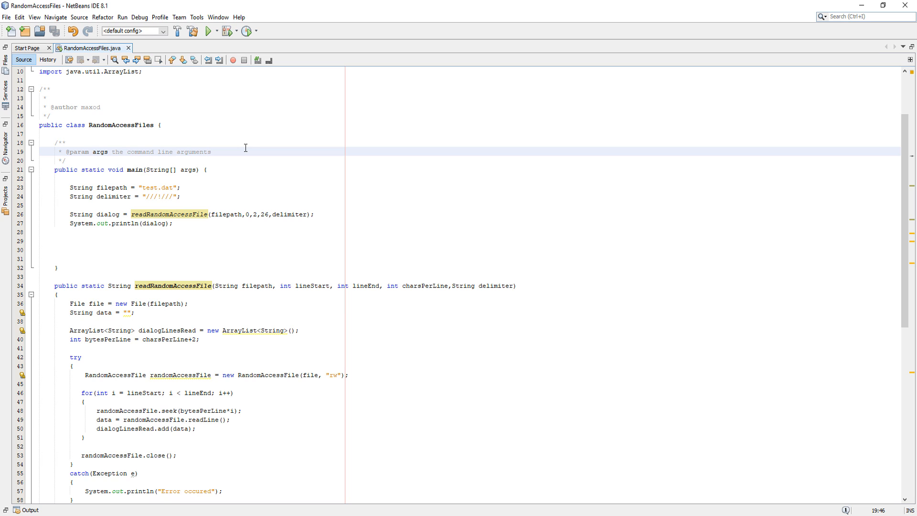
click(211, 151)
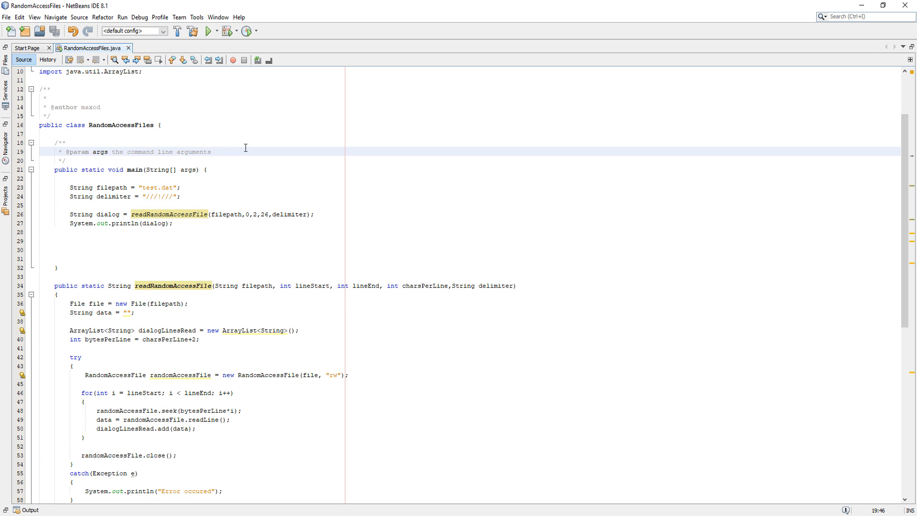
click(210, 151)
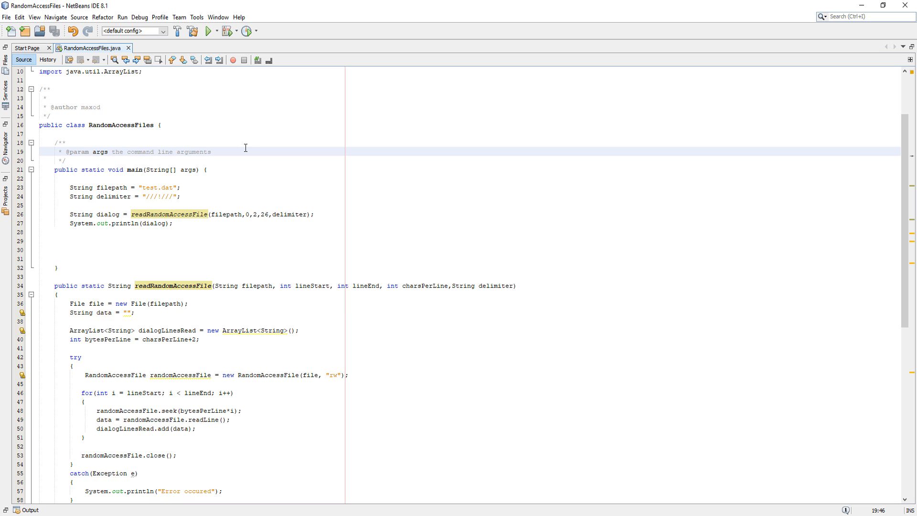
click(210, 152)
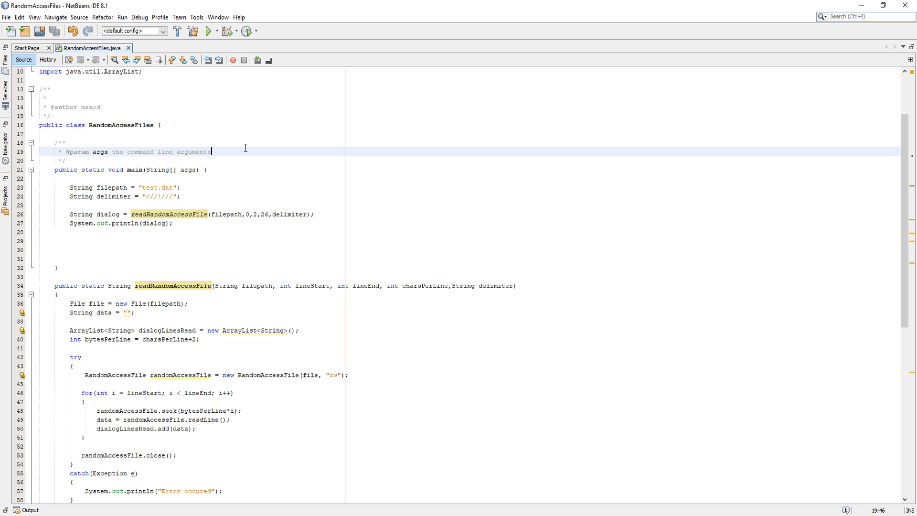
mouse_move(245, 148)
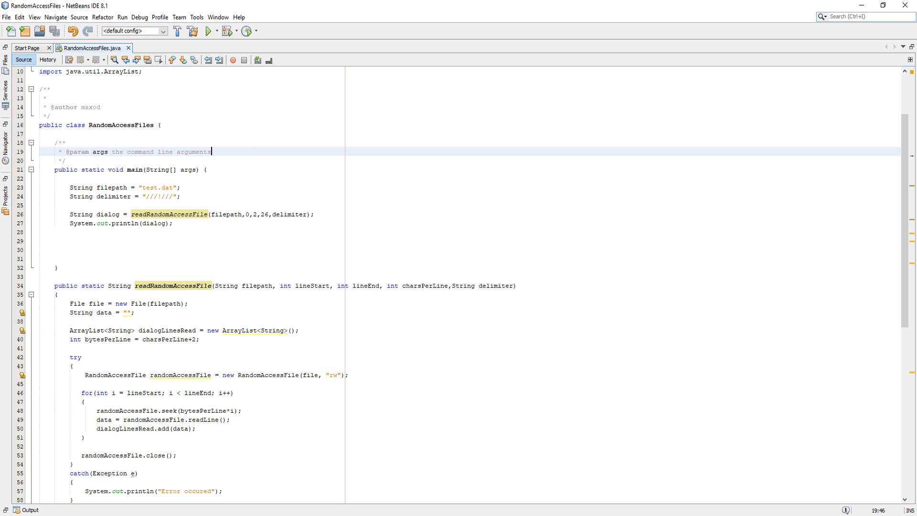